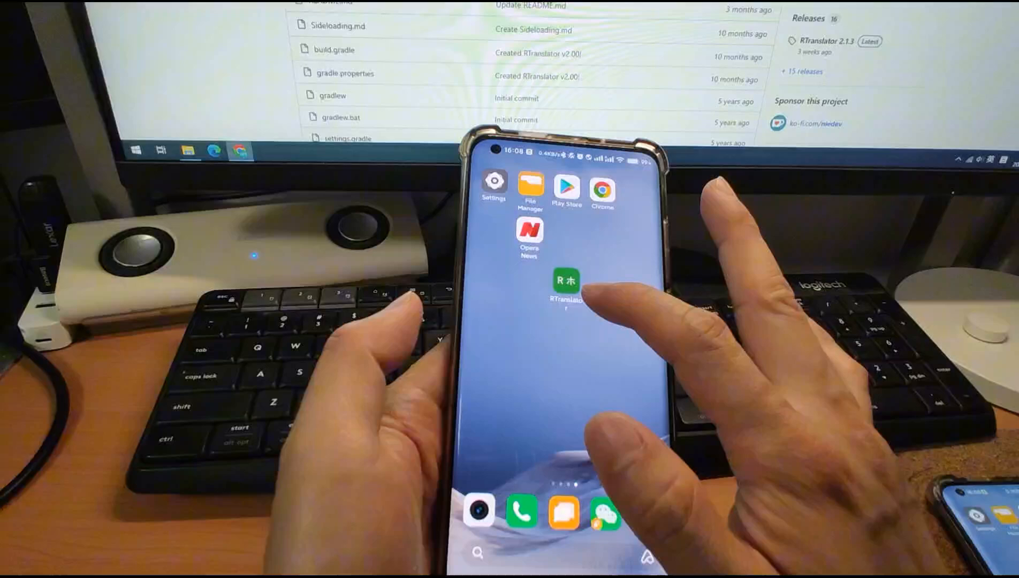
Step: Launch RTranslator and browse the primary language list on the English-to-Chinese translator
{"action": "left_click", "coordinate": [564, 284]}
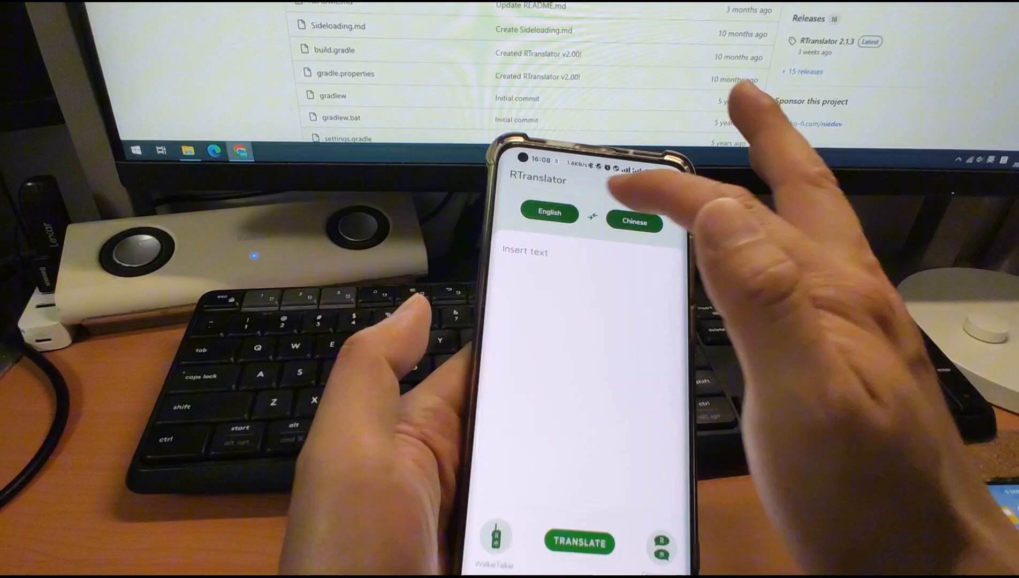
{"action": "left_click", "coordinate": [550, 213]}
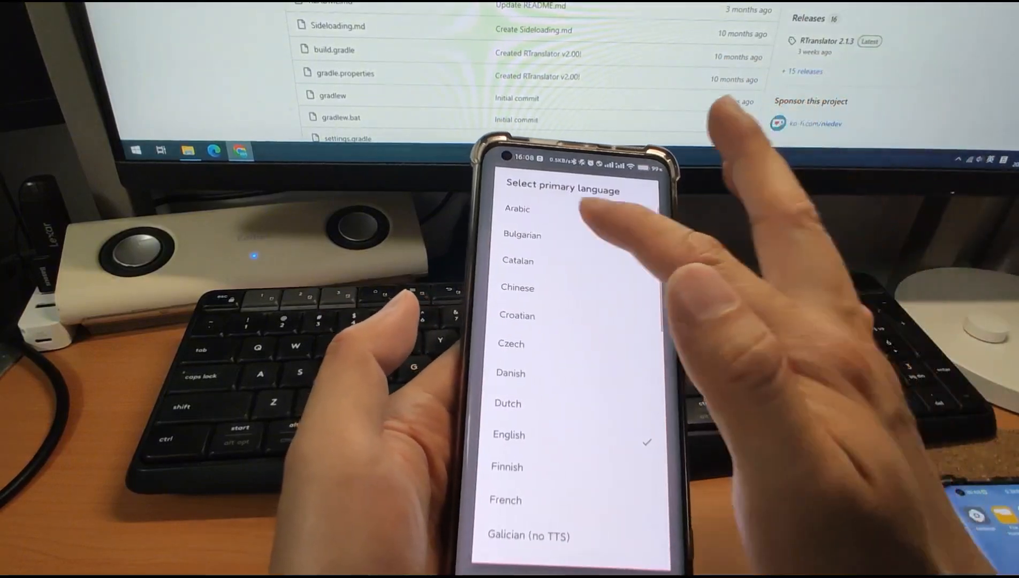
{"action": "scroll", "scroll_direction": "down", "scroll_amount": 3}
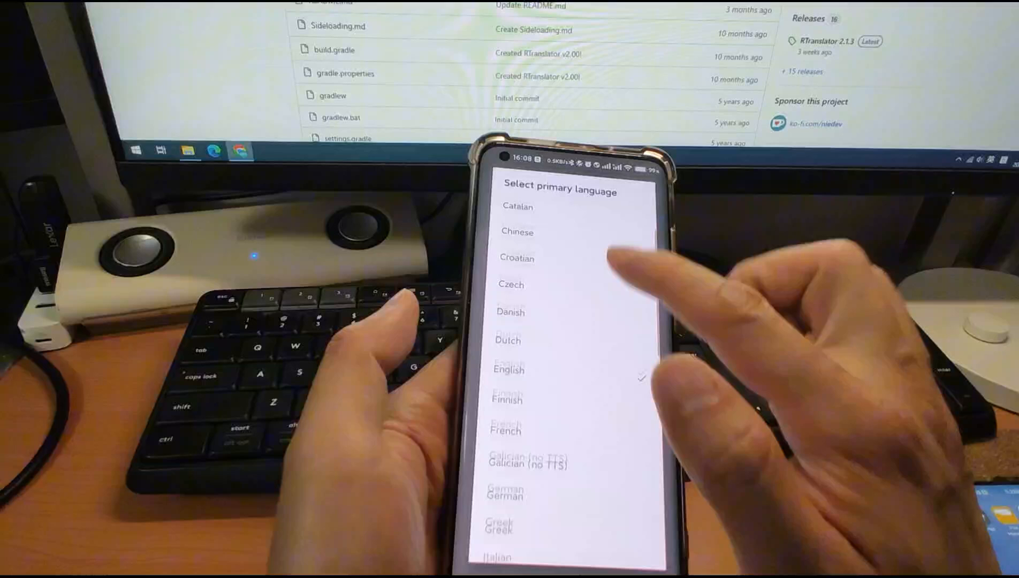
{"action": "scroll", "scroll_direction": "down", "scroll_amount": 3}
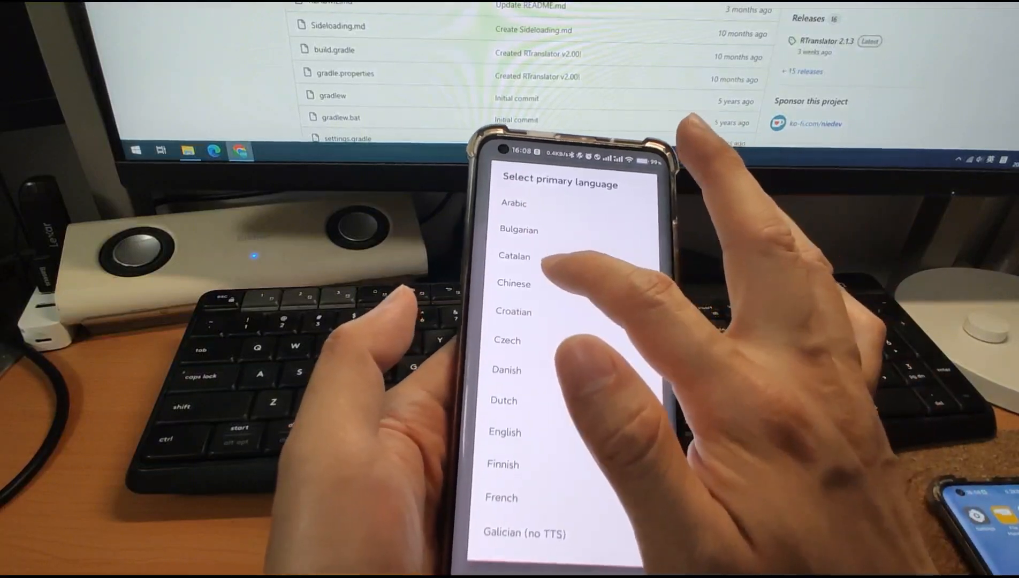
{"action": "scroll", "scroll_direction": "down", "scroll_amount": 3}
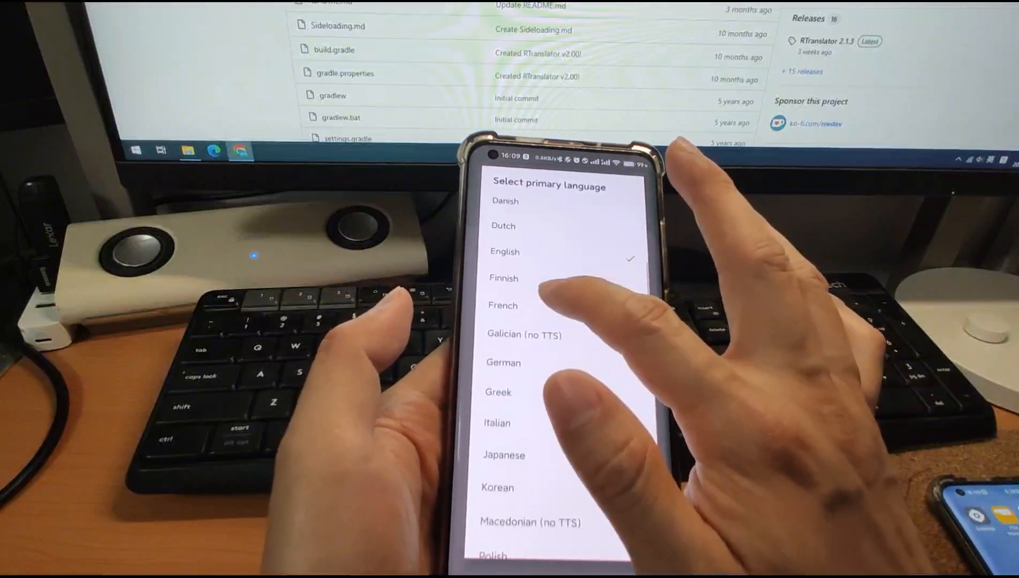
{"action": "scroll", "scroll_direction": "down", "scroll_amount": 3}
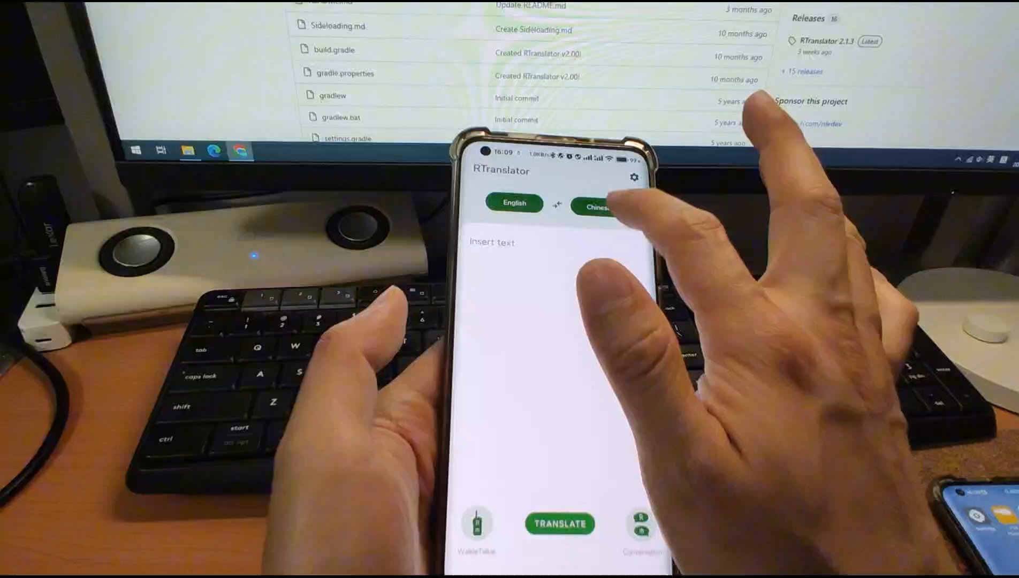
{"action": "left_click", "coordinate": [595, 203]}
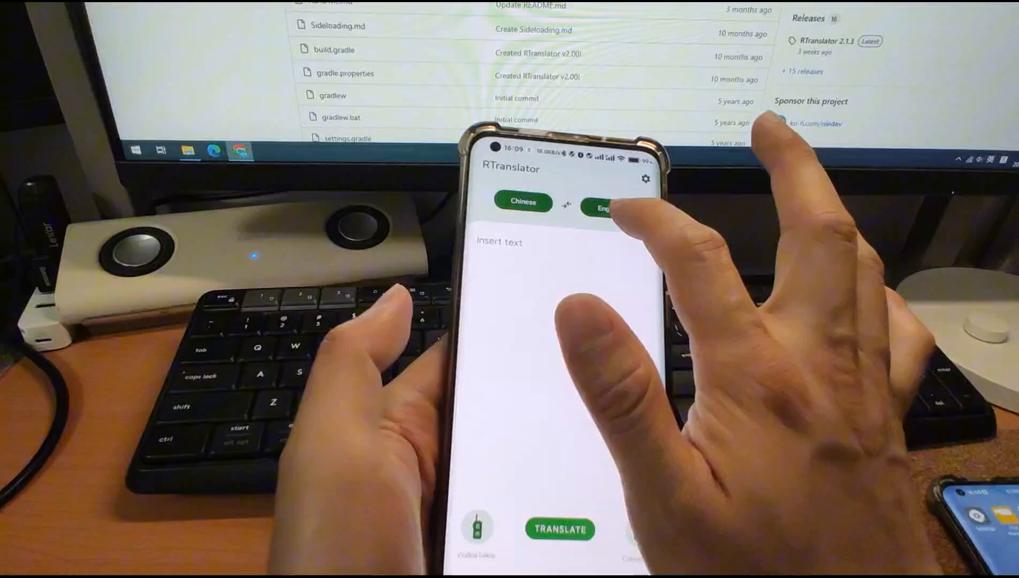
{"action": "left_click", "coordinate": [579, 202]}
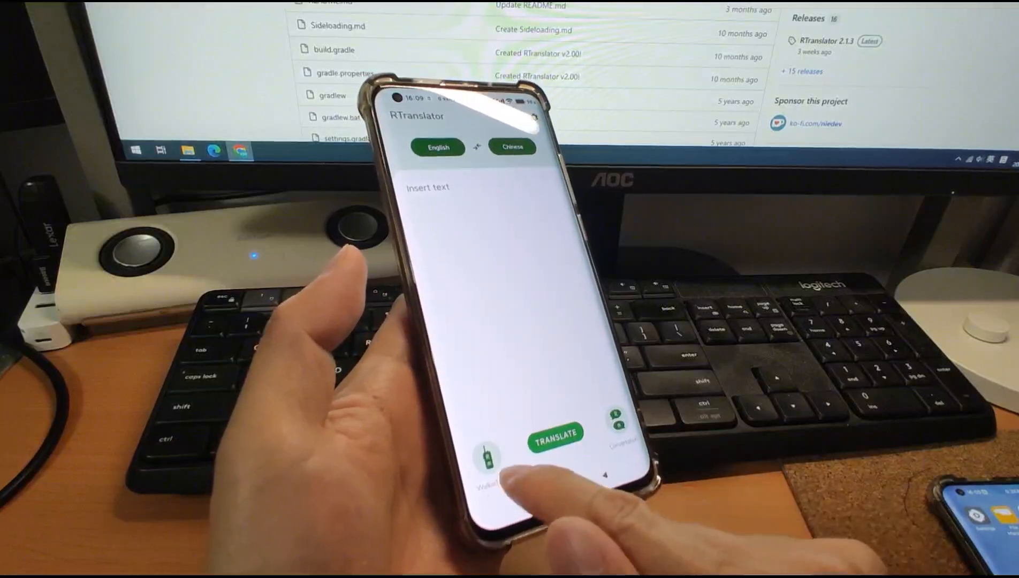
Step: Start WalkieTalkie mode and speak 'Hello, where are you from?' into the English microphone
{"action": "left_click", "coordinate": [488, 457]}
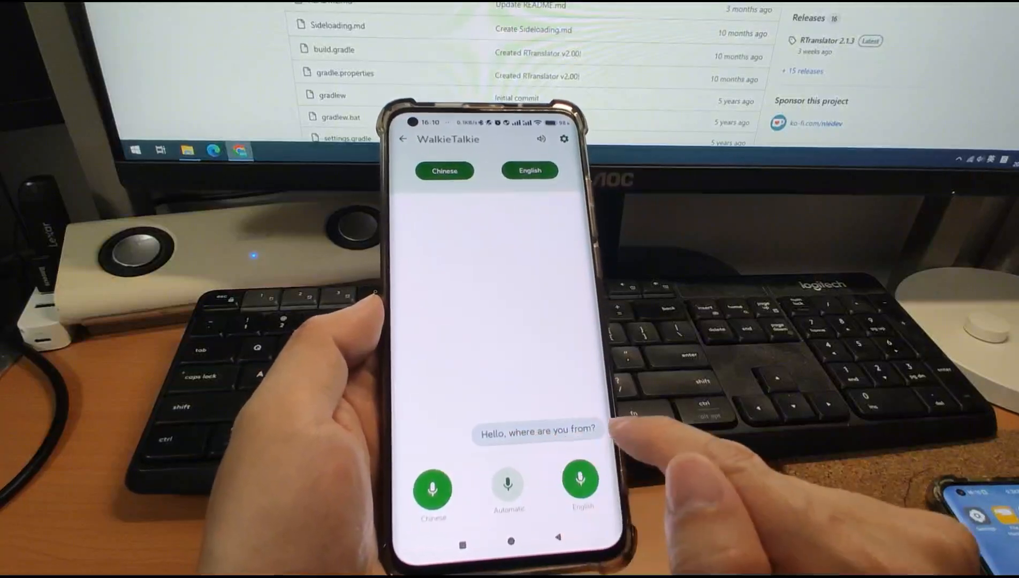
{"action": "left_click", "coordinate": [579, 487]}
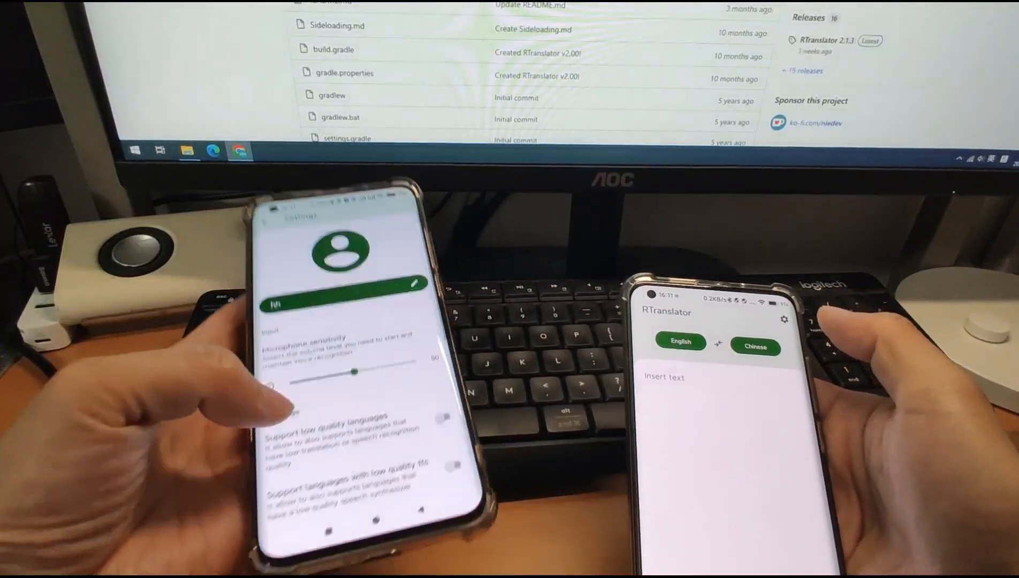
Step: Scroll the Settings screen before opening Conversation mode on both phones
{"action": "scroll", "scroll_direction": "down", "scroll_amount": 3}
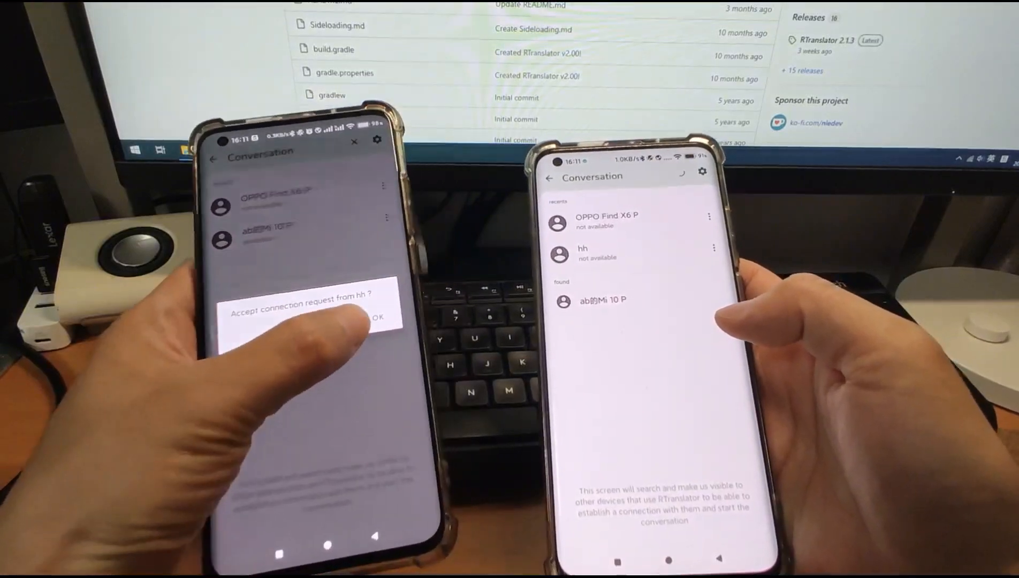
Step: Accept the other phone's connection request and speak a message into the conversation chat
{"action": "left_click", "coordinate": [378, 317]}
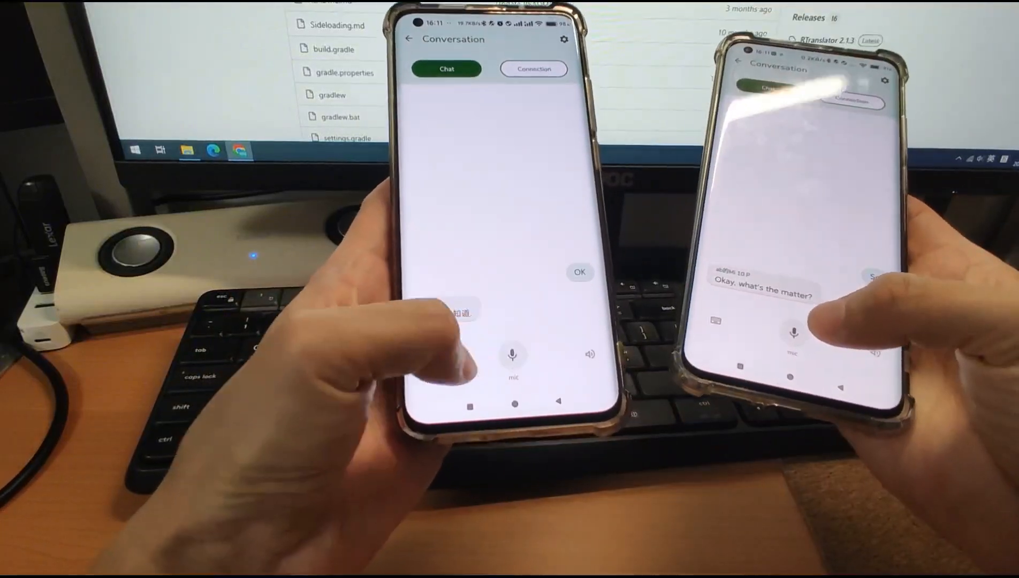
{"action": "left_click", "coordinate": [784, 351]}
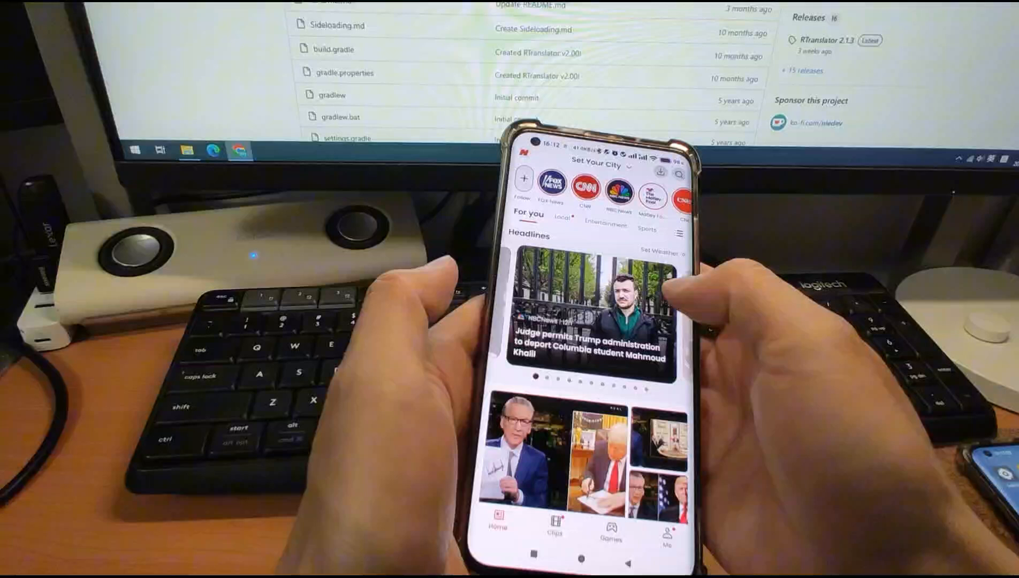
Step: Read the headline court-ruling article in Opera News, then return home
{"action": "left_click", "coordinate": [591, 312]}
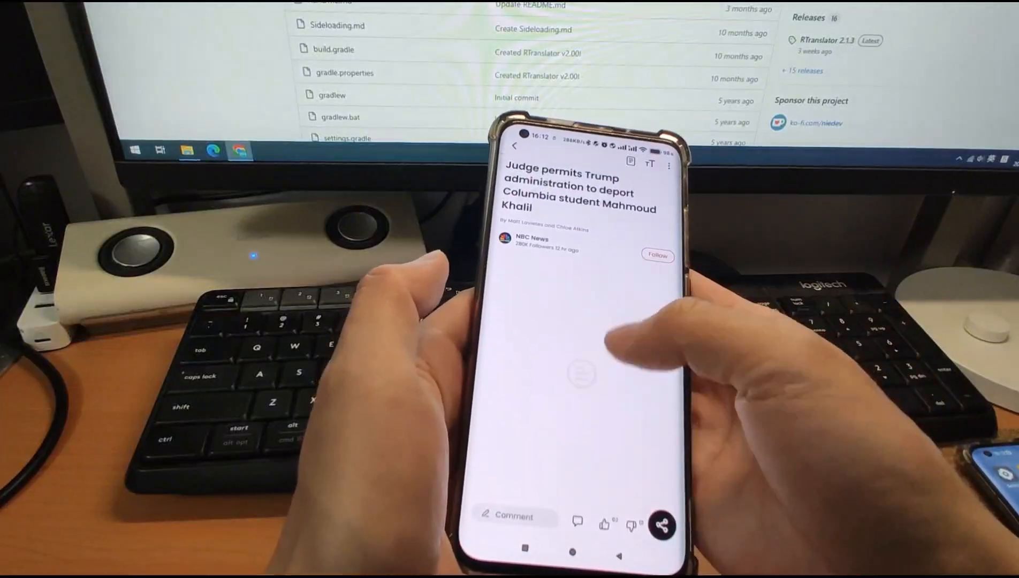
{"action": "scroll", "scroll_direction": "down", "scroll_amount": 3}
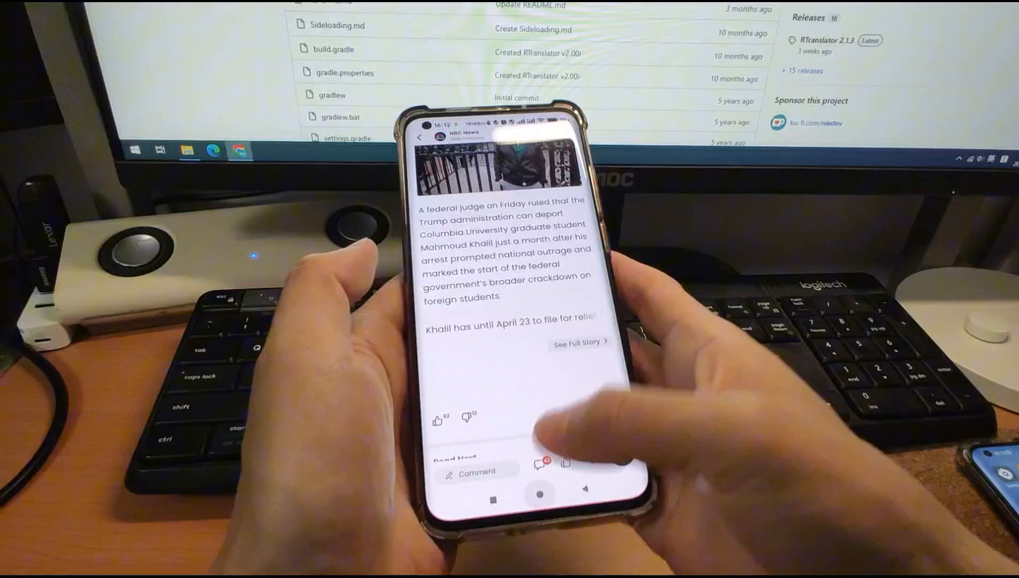
{"action": "left_click", "coordinate": [540, 495]}
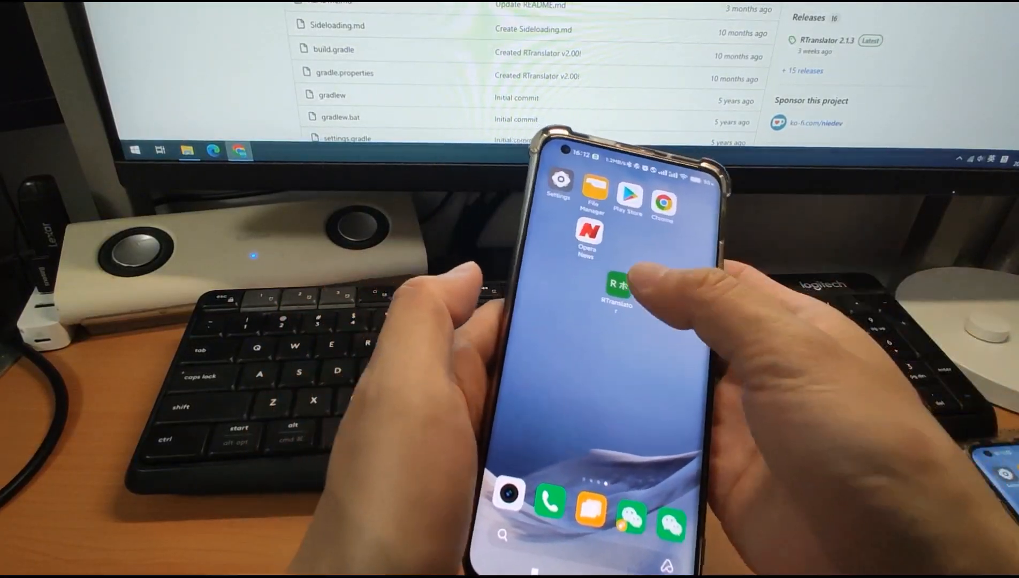
Step: Translate the pasted news paragraph from English to Chinese in RTranslator, then return home
{"action": "left_click", "coordinate": [615, 284]}
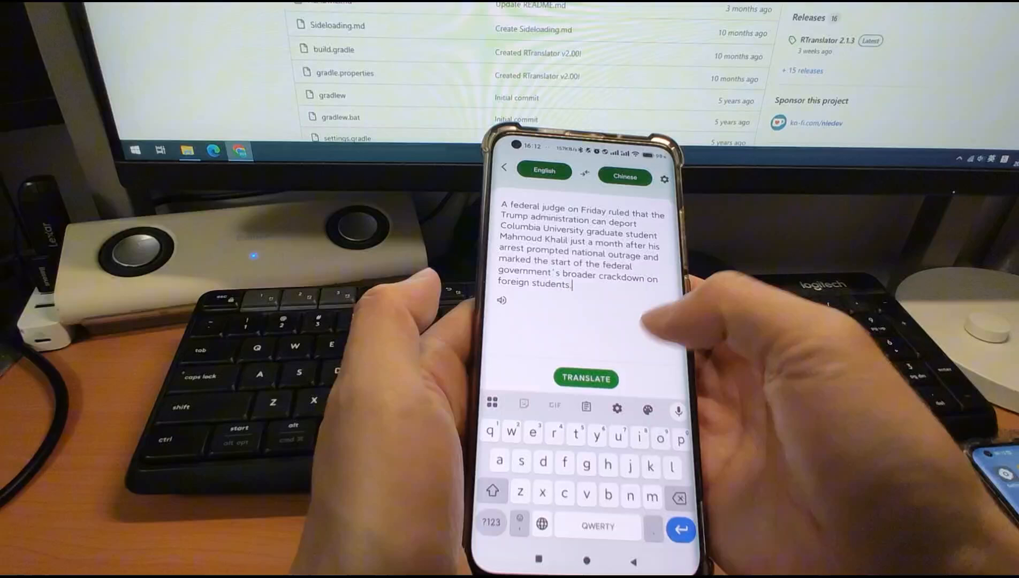
{"action": "left_click", "coordinate": [586, 378]}
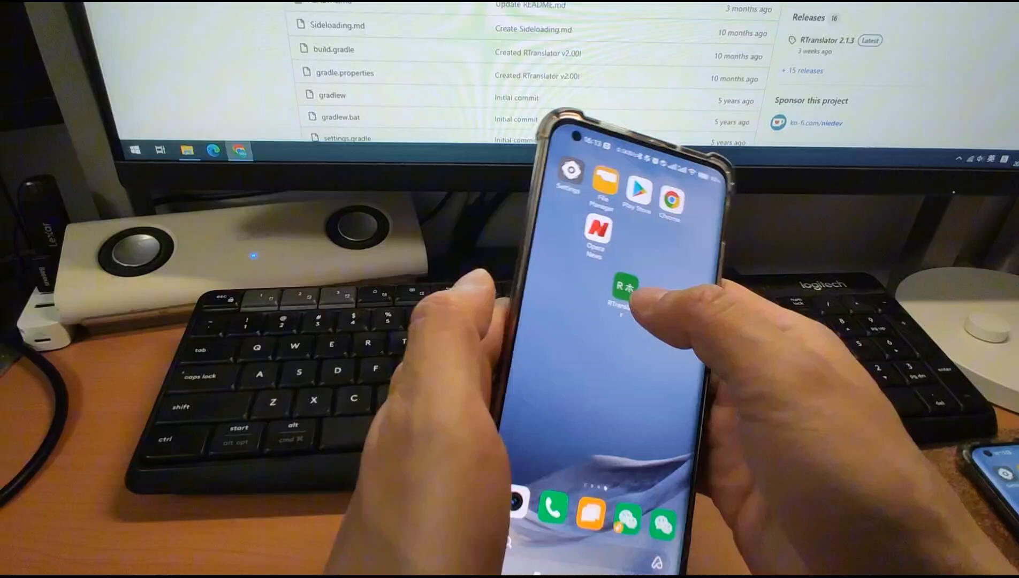
Step: Uninstall RTranslator and all its data from the home screen
{"action": "left_click", "coordinate": [622, 288]}
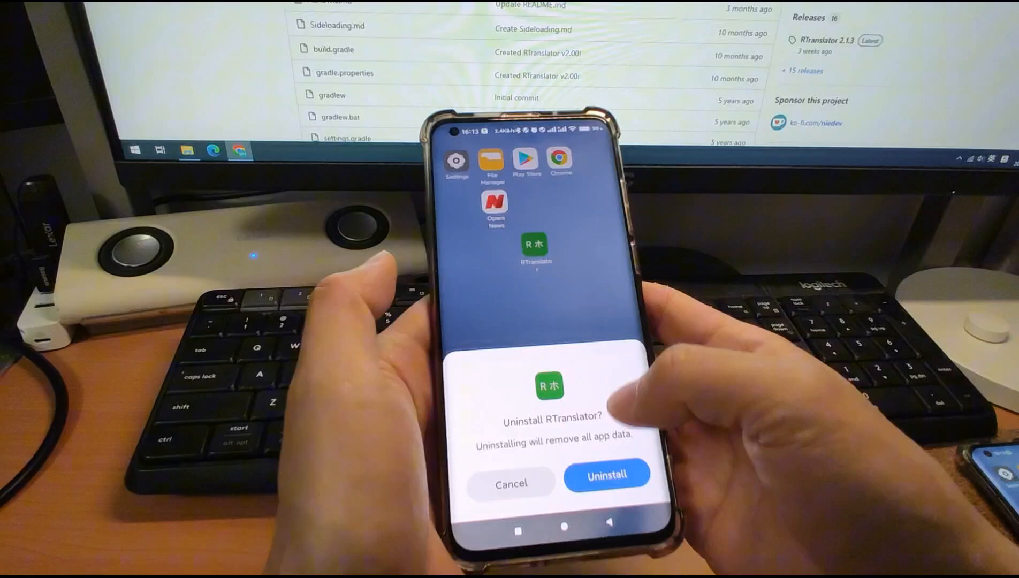
{"action": "left_click", "coordinate": [606, 474]}
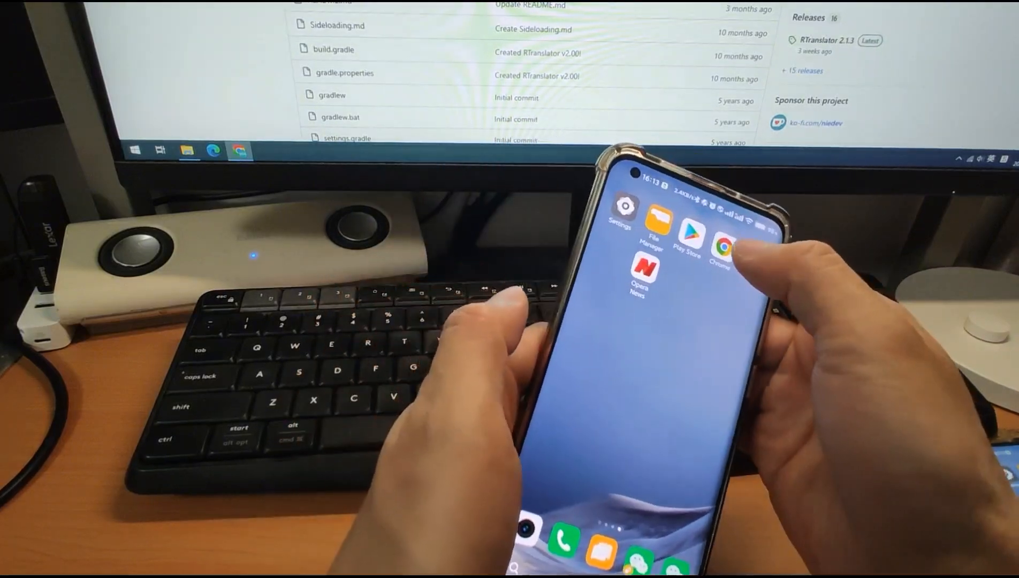
{"action": "left_click", "coordinate": [722, 248]}
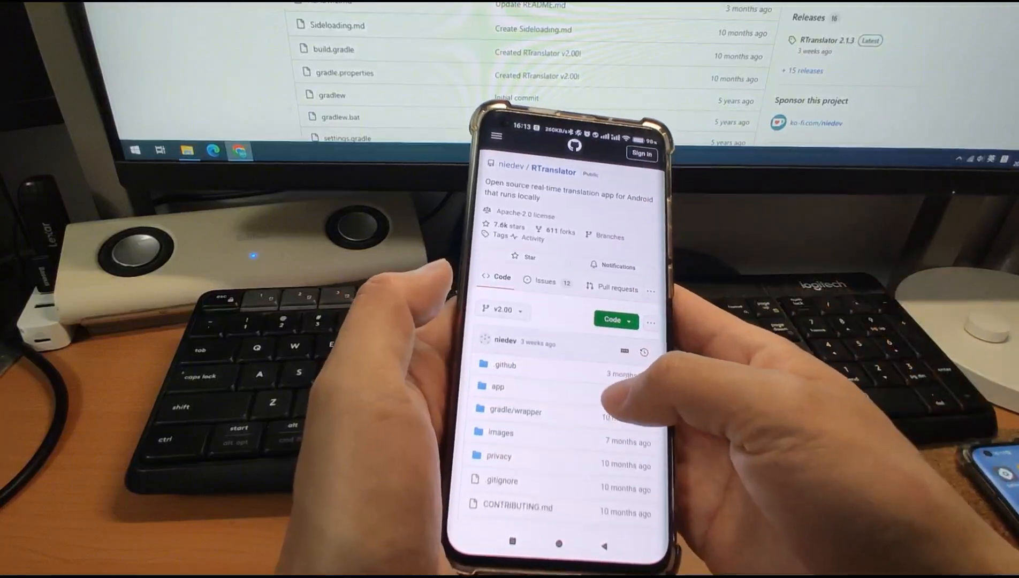
{"action": "scroll", "scroll_direction": "down", "scroll_amount": 3}
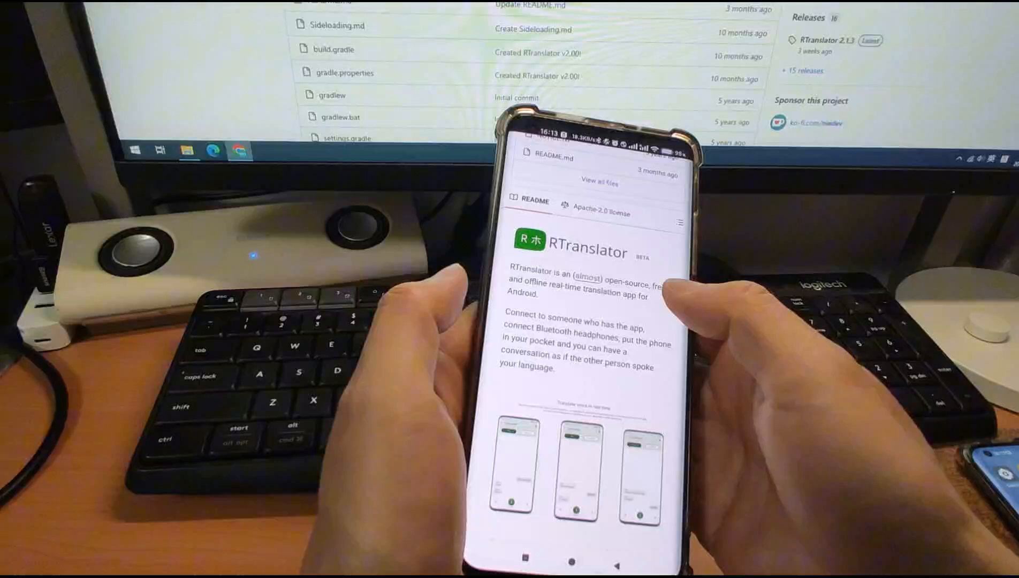
{"action": "scroll", "scroll_direction": "down", "scroll_amount": 3}
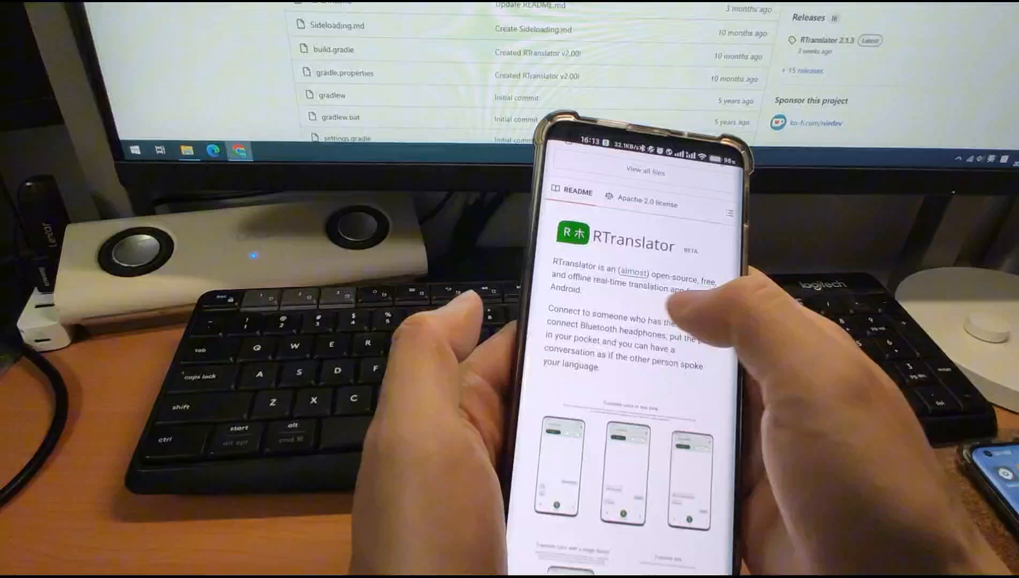
{"action": "scroll", "scroll_direction": "down", "scroll_amount": 3}
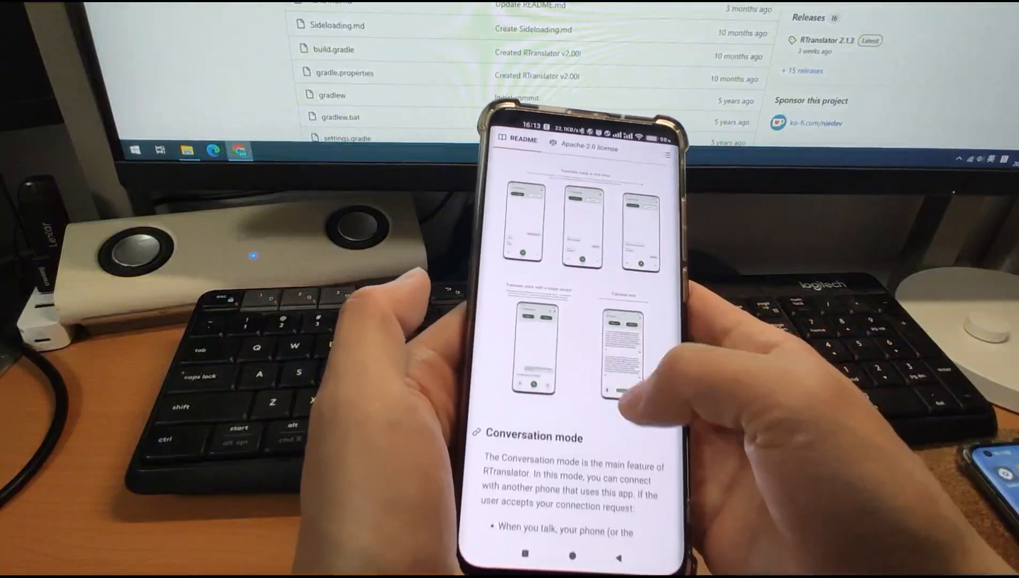
{"action": "scroll", "scroll_direction": "down", "scroll_amount": 3}
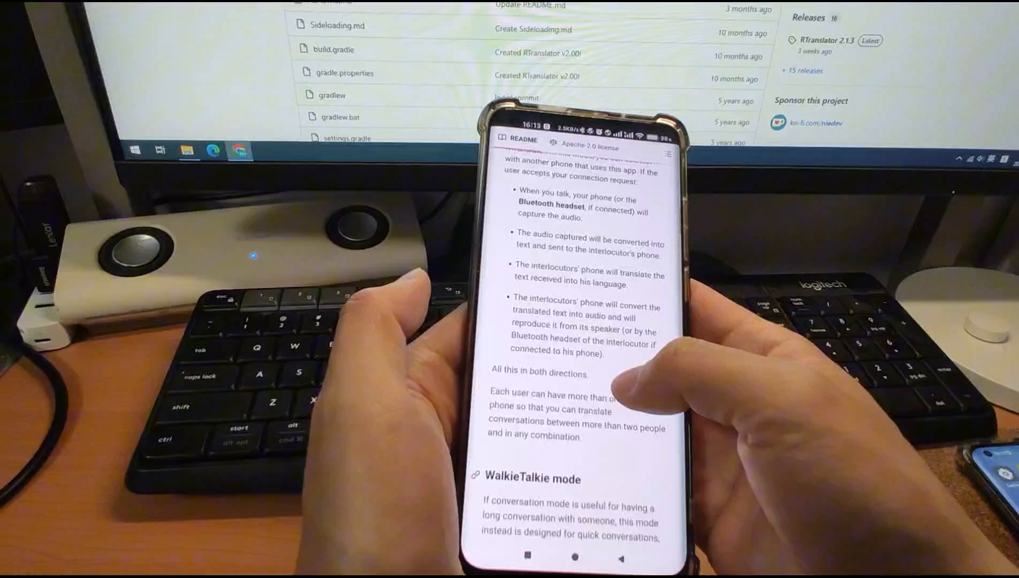
{"action": "scroll", "scroll_direction": "down", "scroll_amount": 3}
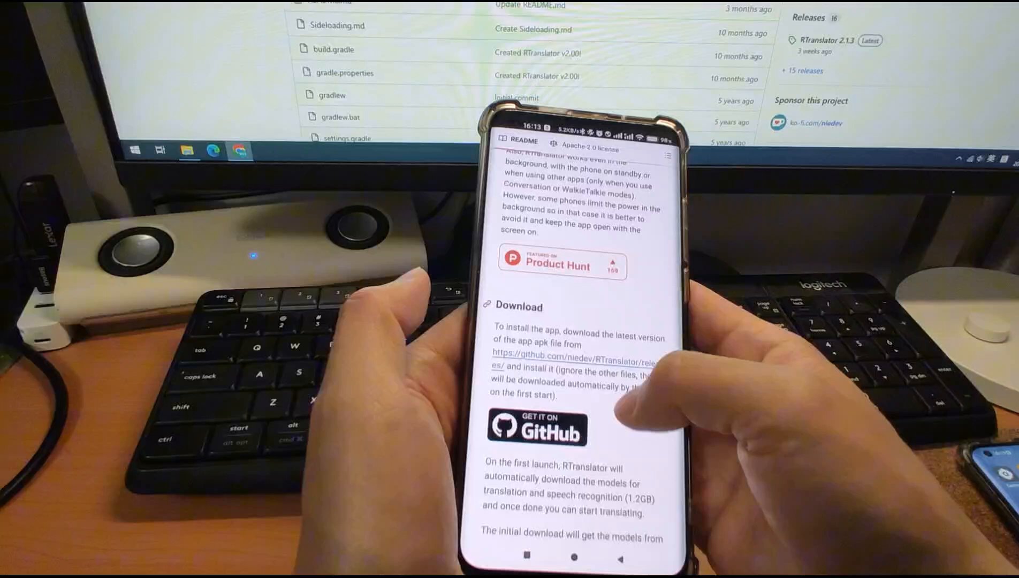
{"action": "scroll", "scroll_direction": "down", "scroll_amount": 3}
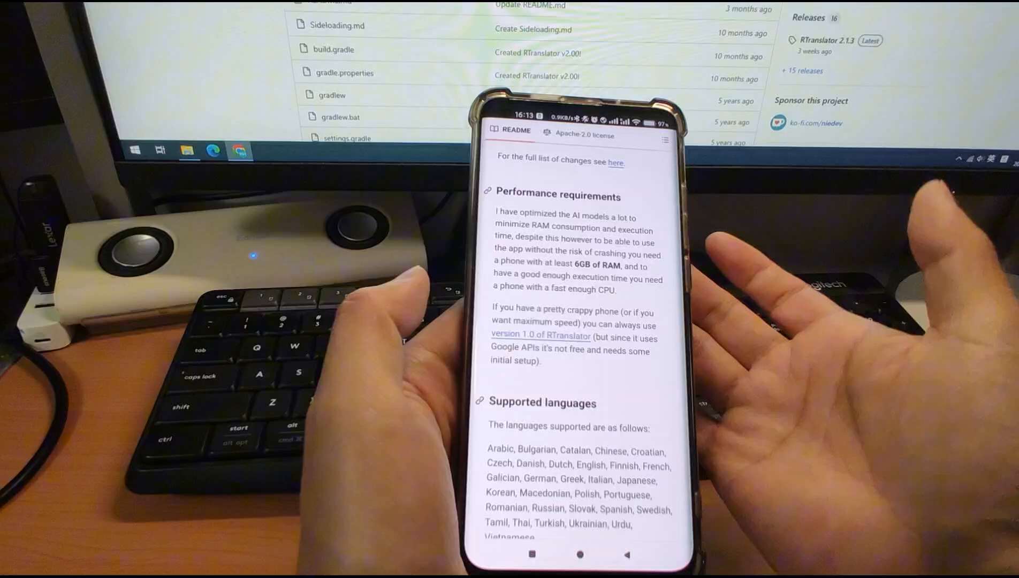
{"action": "scroll", "scroll_direction": "down", "scroll_amount": 3}
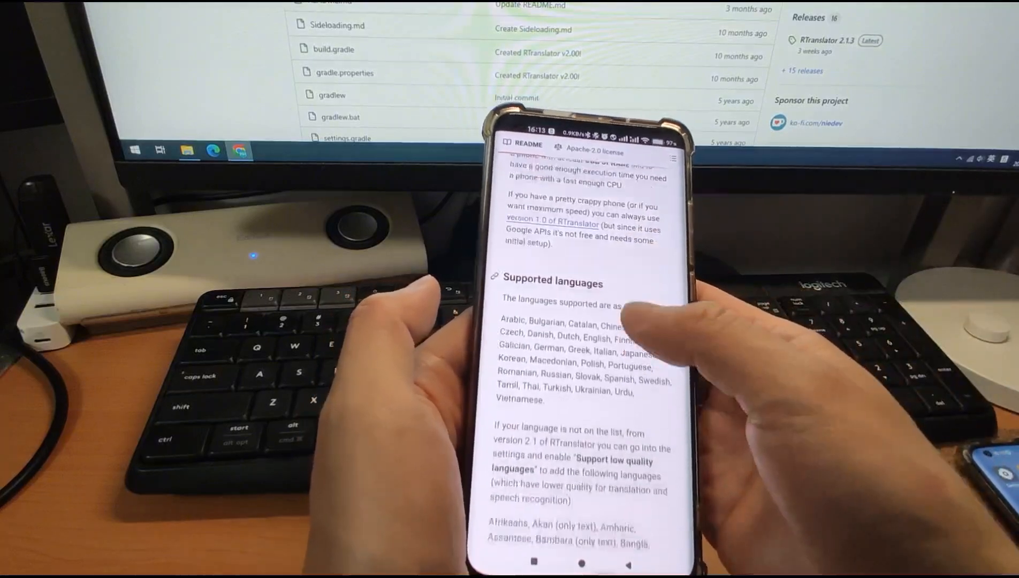
{"action": "scroll", "scroll_direction": "down", "scroll_amount": 3}
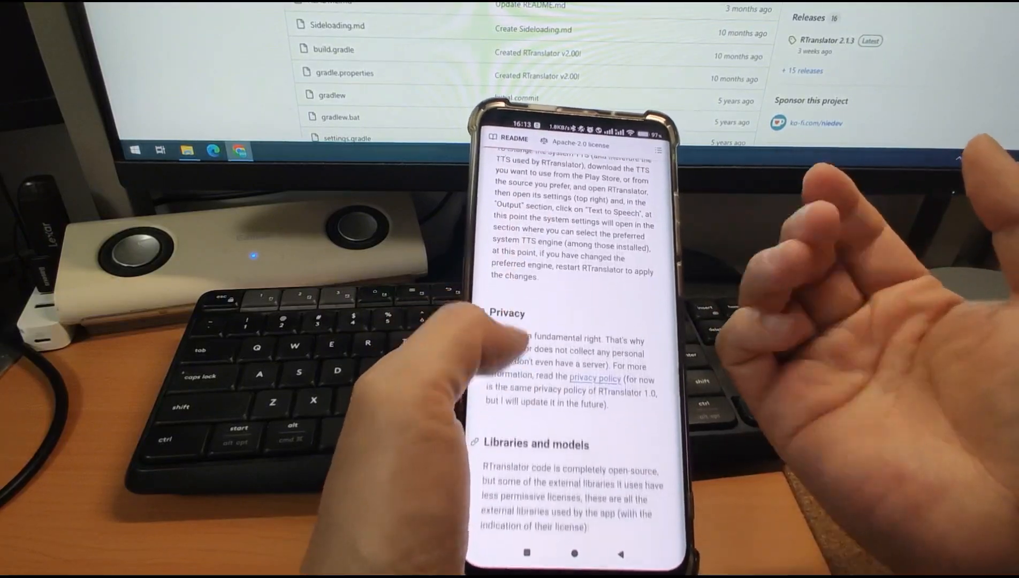
{"action": "scroll", "scroll_direction": "down", "scroll_amount": 3}
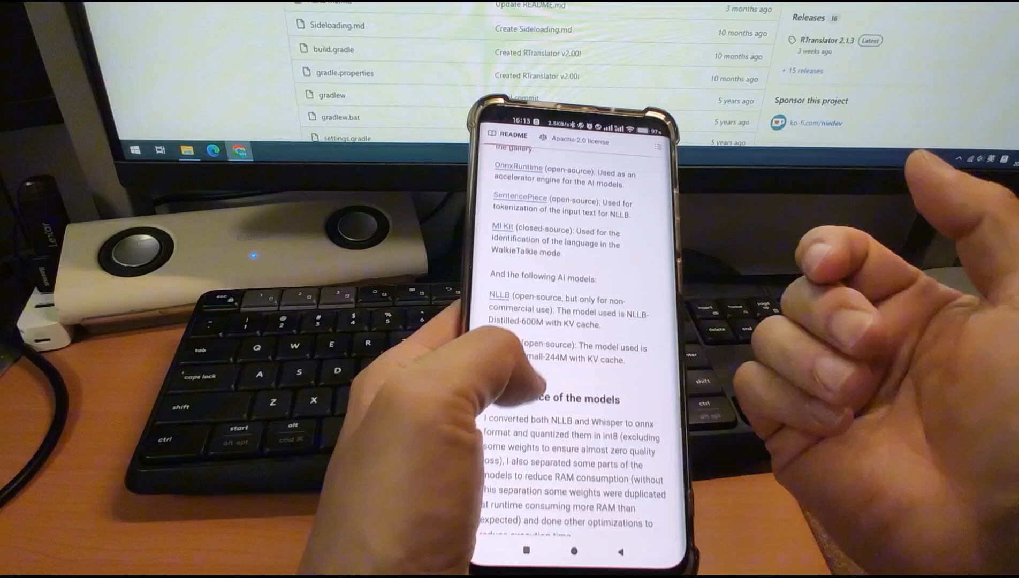
{"action": "scroll", "scroll_direction": "down", "scroll_amount": 3}
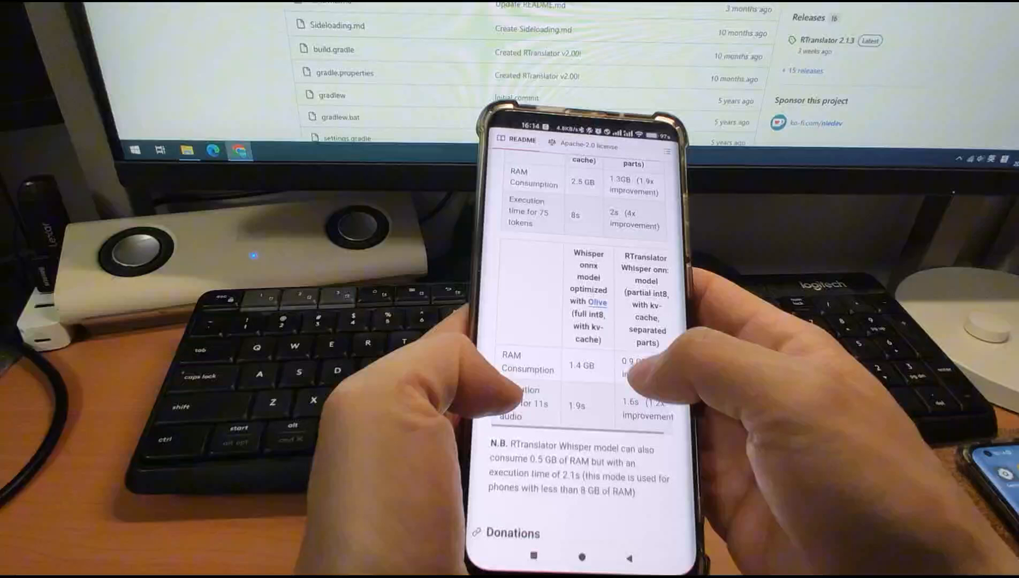
{"action": "scroll", "scroll_direction": "down", "scroll_amount": 3}
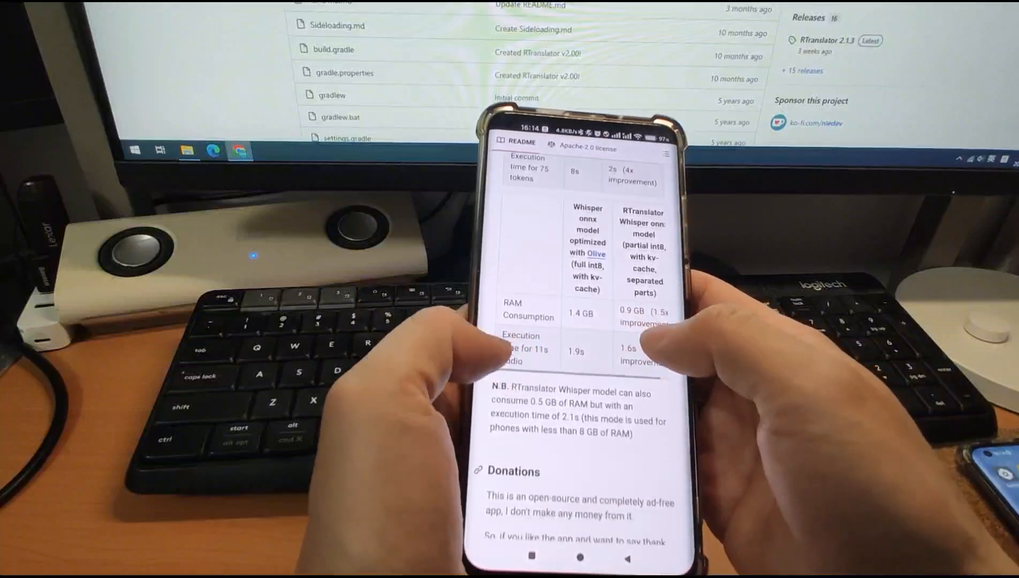
{"action": "scroll", "scroll_direction": "down", "scroll_amount": 3}
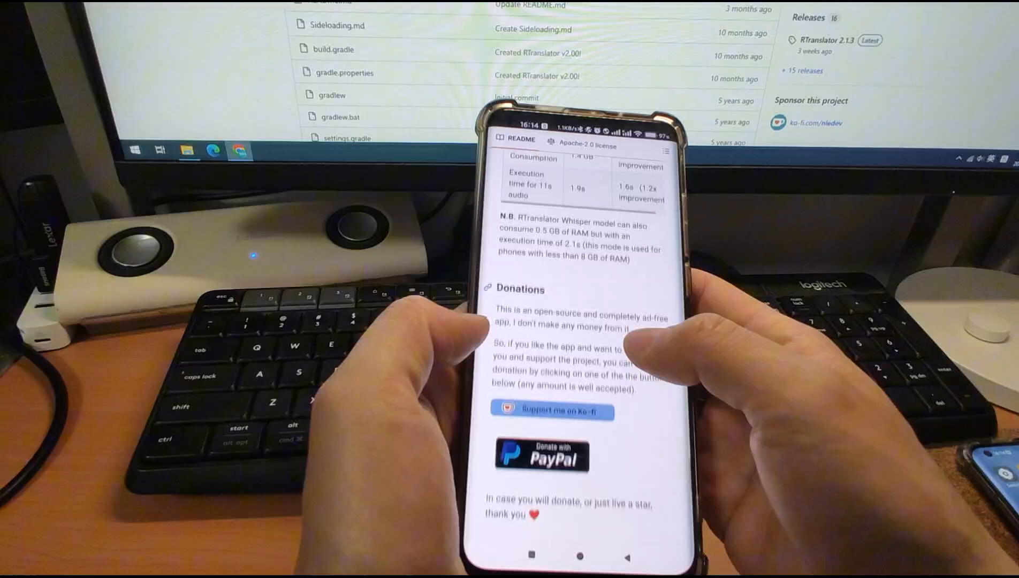
{"action": "scroll", "scroll_direction": "down", "scroll_amount": 3}
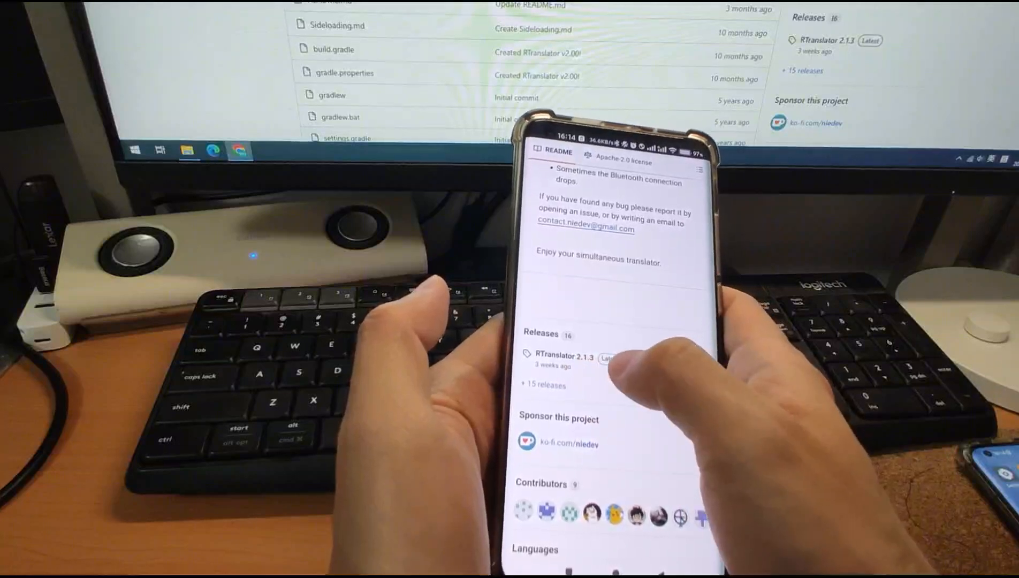
Step: Open the RTranslator 2.1.3 Latest release and scroll down to its assets
{"action": "left_click", "coordinate": [572, 358]}
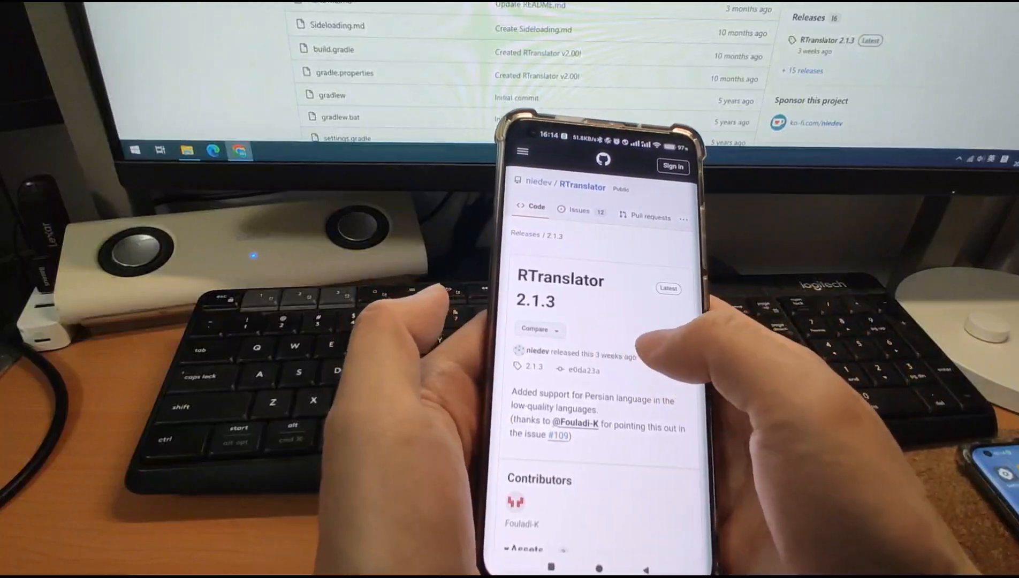
{"action": "scroll", "scroll_direction": "down", "scroll_amount": 3}
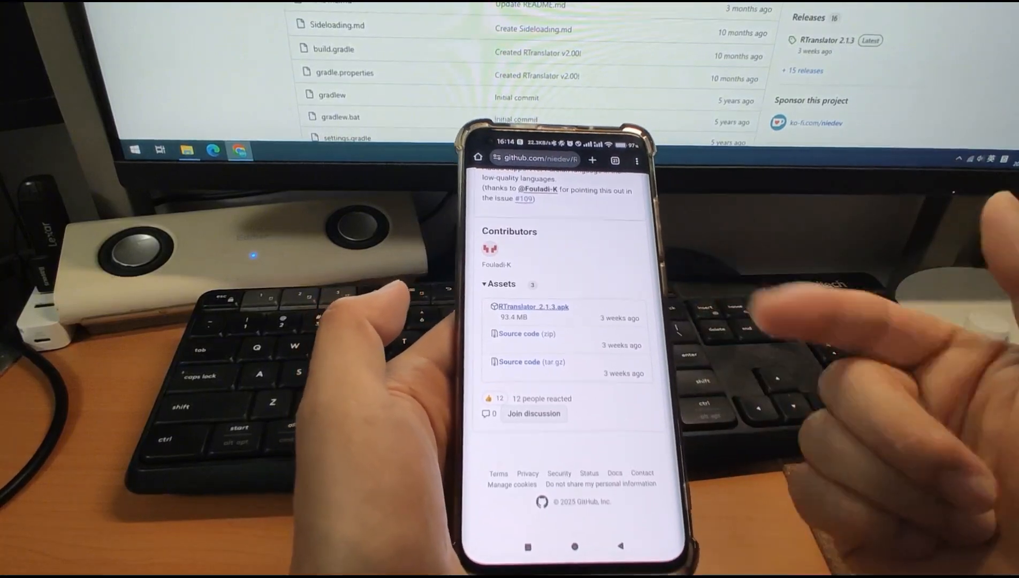
Step: Download RTranslator_2.1.3.apk from the release assets
{"action": "left_click", "coordinate": [533, 306]}
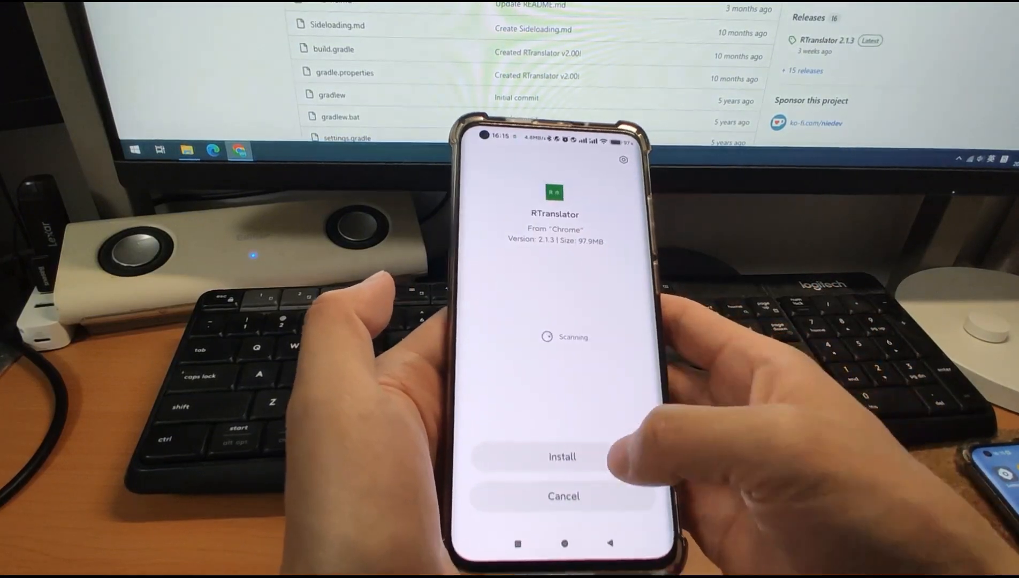
Step: Install RTranslator 2.1.3 from the downloaded APK and close the installer
{"action": "left_click", "coordinate": [562, 456]}
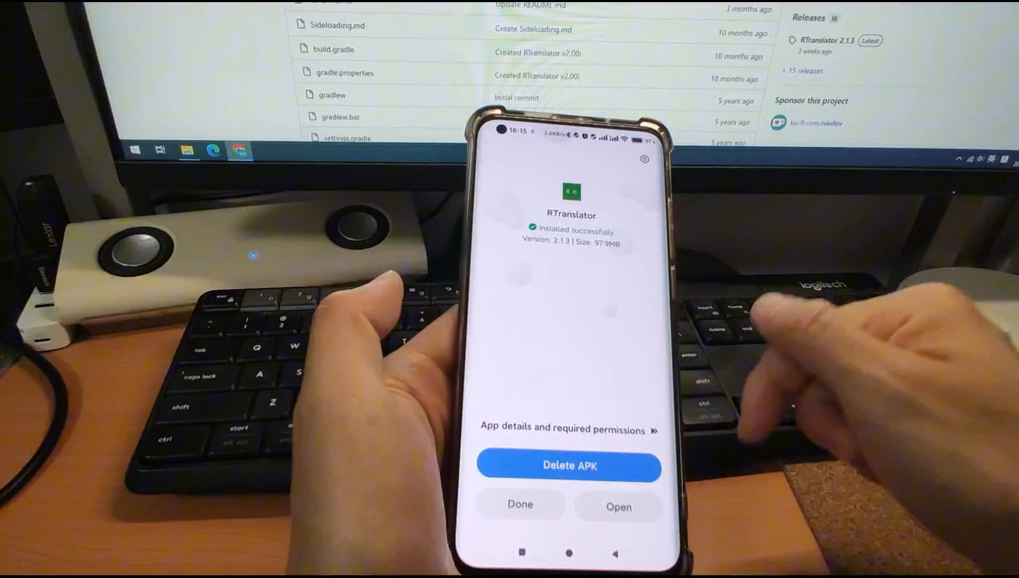
{"action": "left_click", "coordinate": [520, 505]}
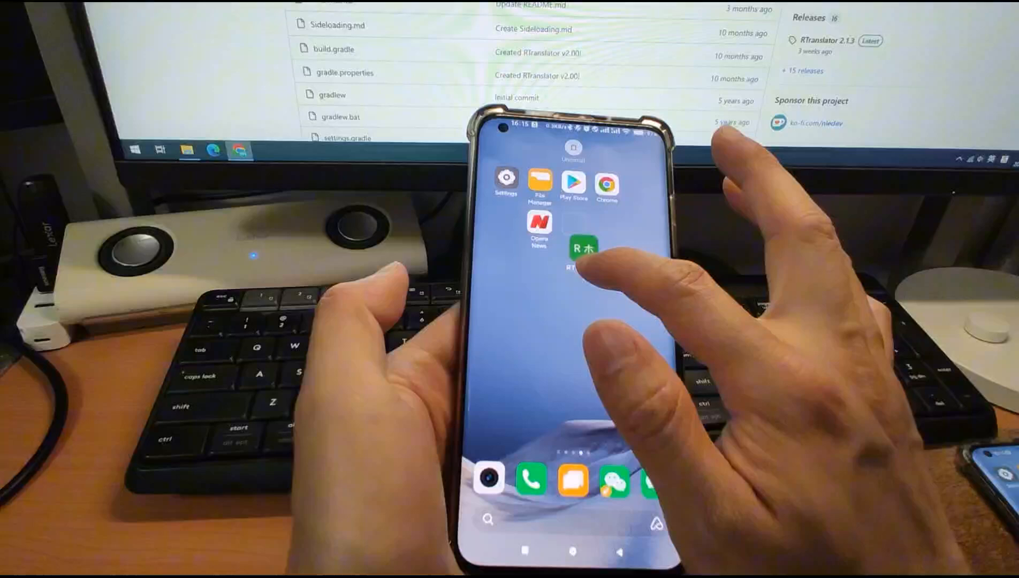
Step: Launch the newly installed RTranslator to reach its first-run RAM notice
{"action": "left_click", "coordinate": [582, 247]}
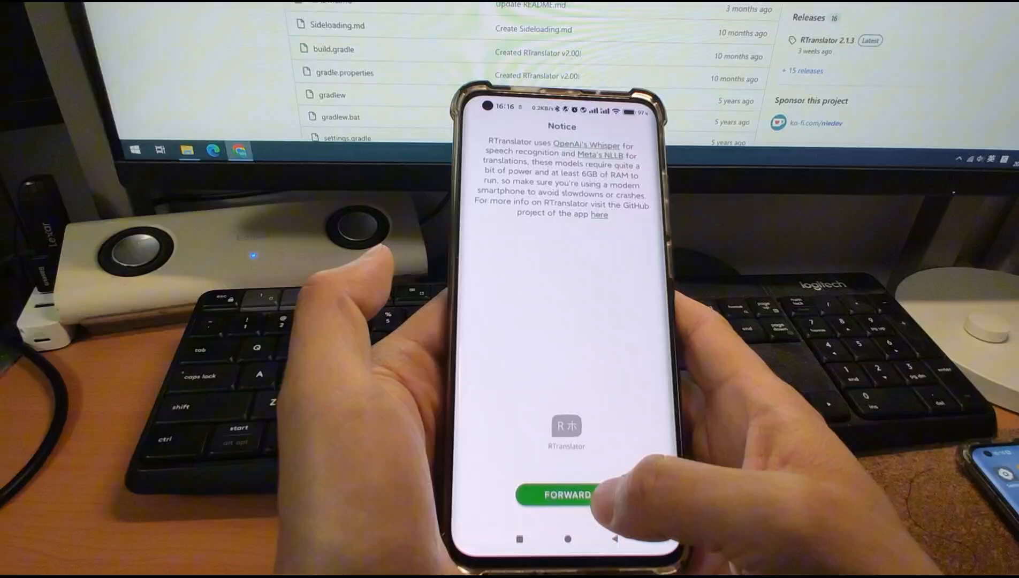
Step: Move past the notice, enter the name 'hh', and go to text-to-speech selection
{"action": "left_click", "coordinate": [554, 495]}
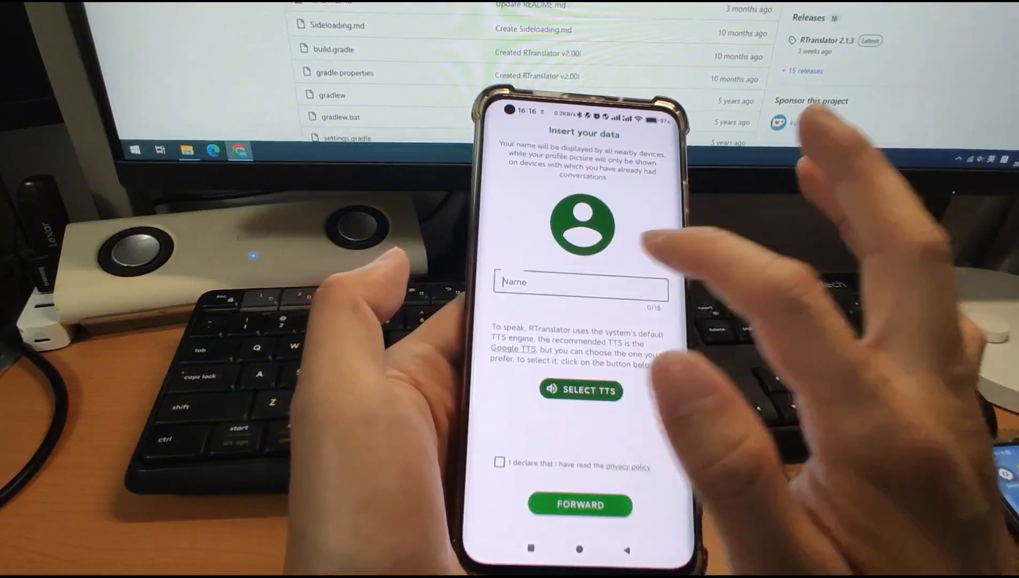
{"action": "type", "text": "hh"}
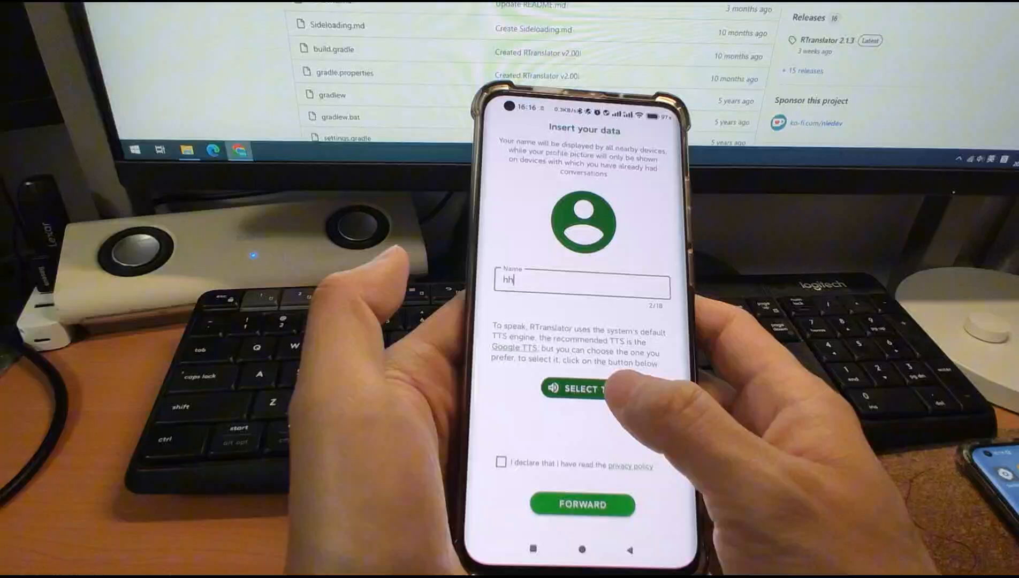
{"action": "left_click", "coordinate": [582, 388]}
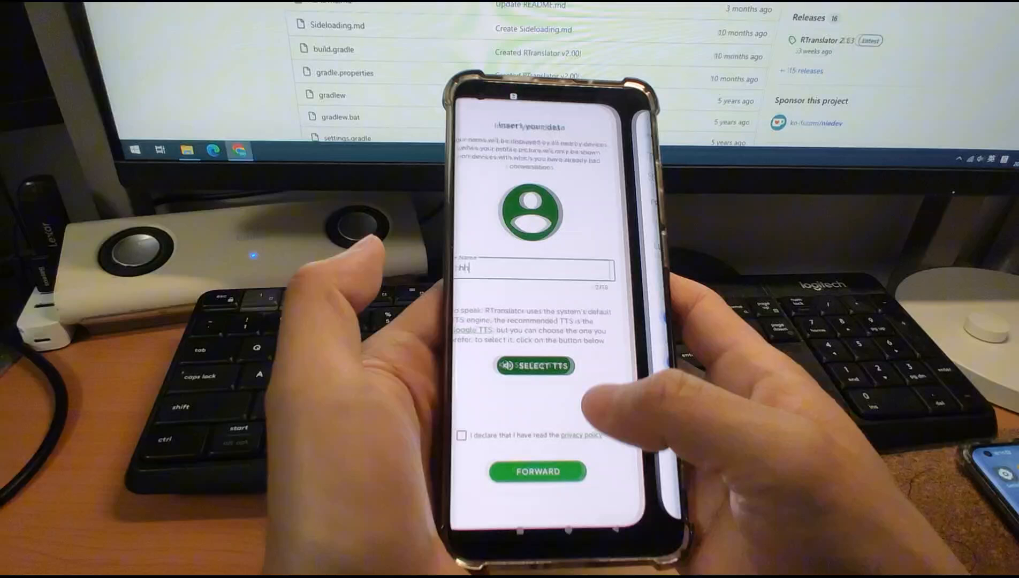
Step: Set Speech Recognition and Synthesis from Google as the preferred text-to-speech engine
{"action": "left_click", "coordinate": [534, 366]}
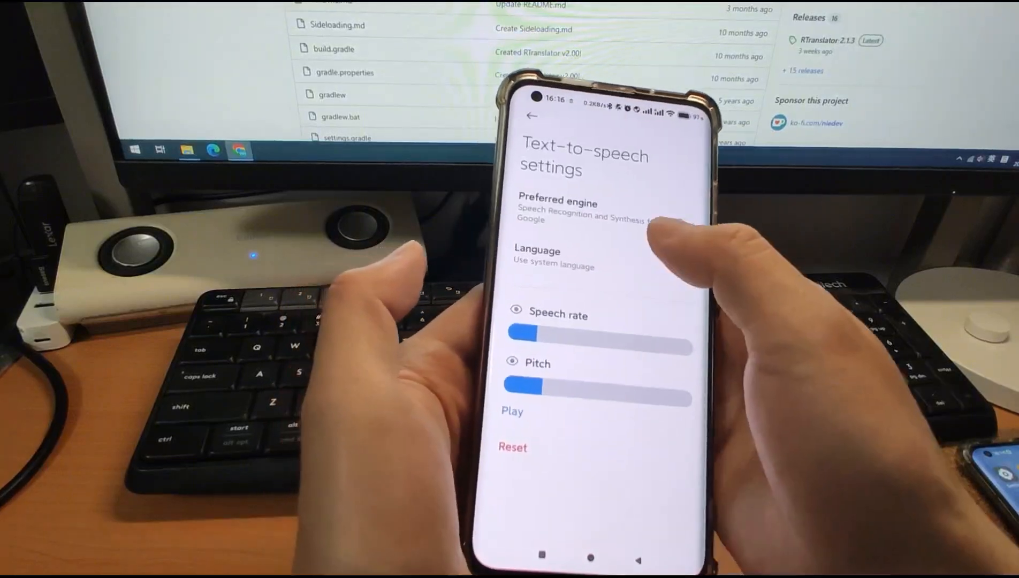
{"action": "left_click", "coordinate": [557, 210]}
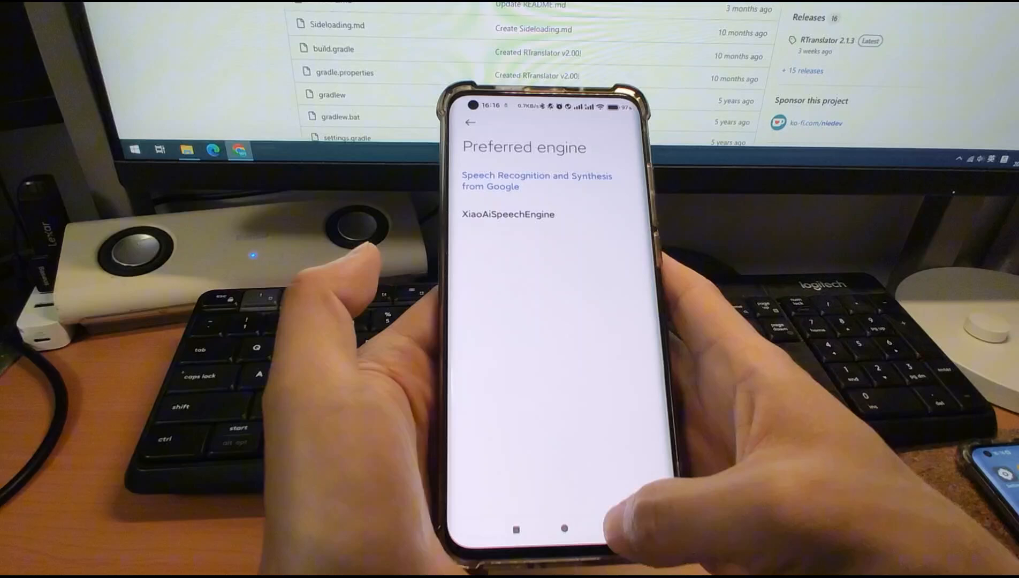
{"action": "left_click", "coordinate": [471, 122]}
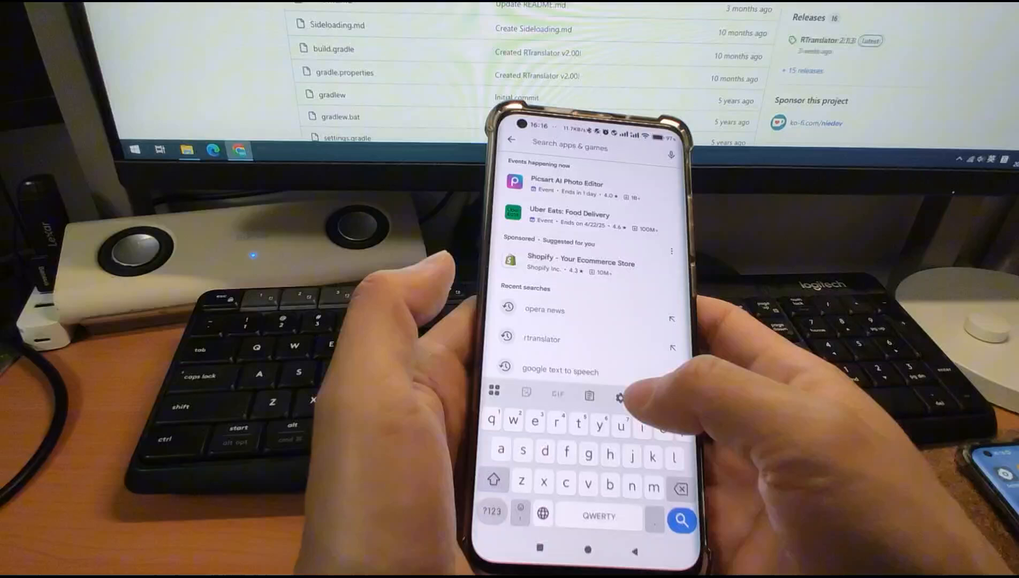
Step: Search the Play Store for 'google text to speech' and open Google's installed speech app
{"action": "left_click", "coordinate": [560, 371]}
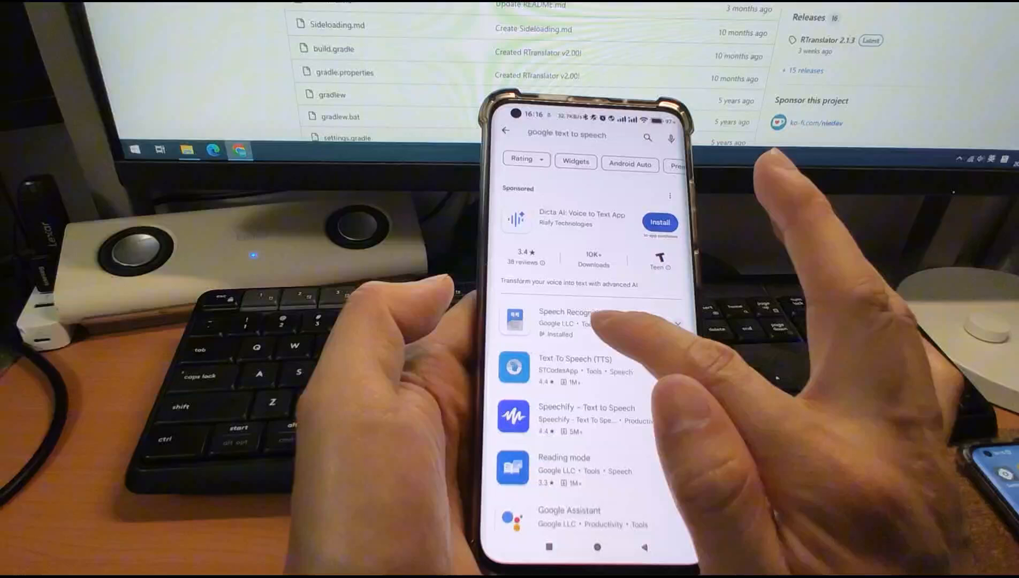
{"action": "left_click", "coordinate": [568, 319]}
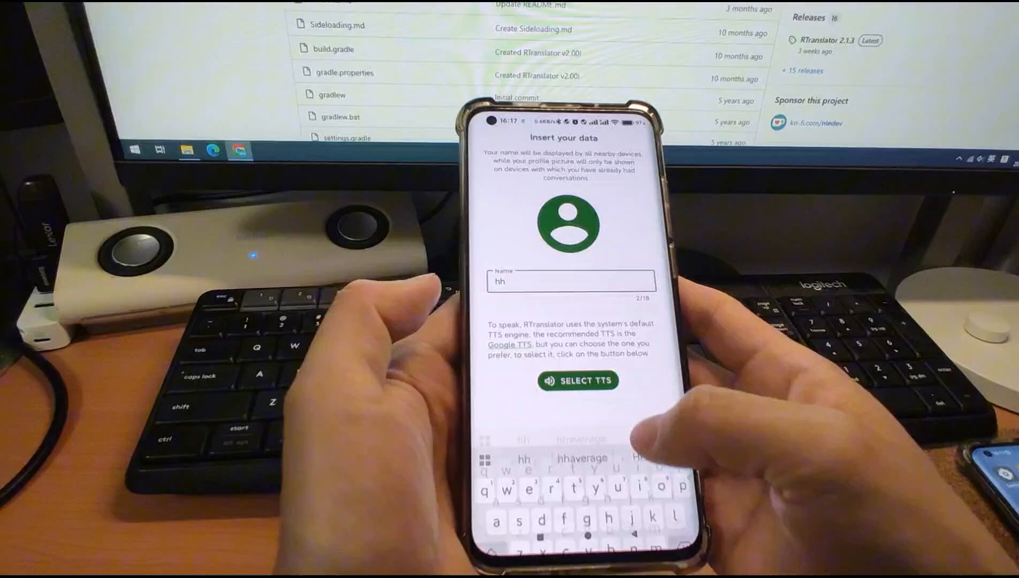
Step: Make Google's engine preferred, browse its voice data languages, then return to RTranslator
{"action": "left_click", "coordinate": [578, 381]}
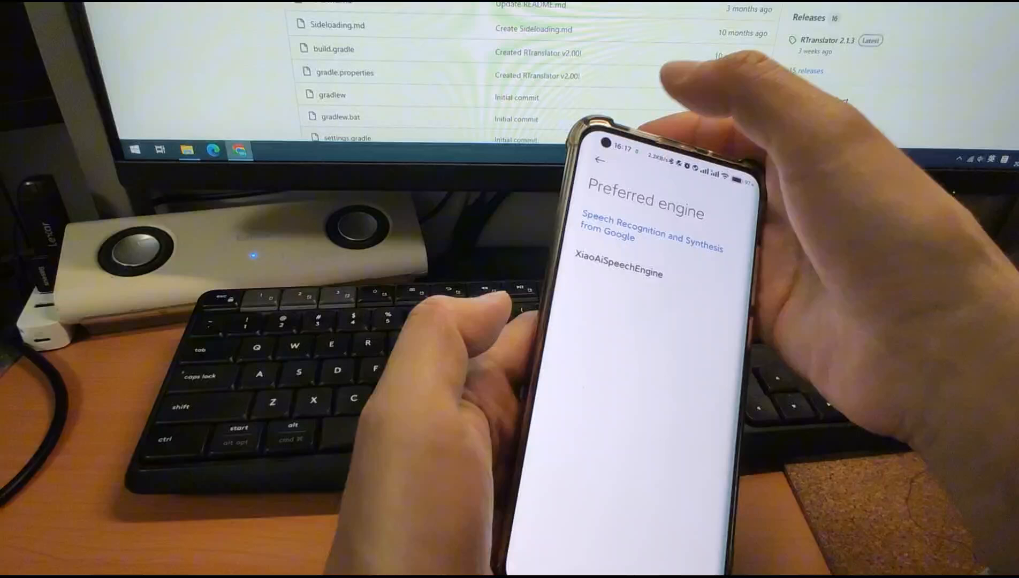
{"action": "left_click", "coordinate": [601, 160]}
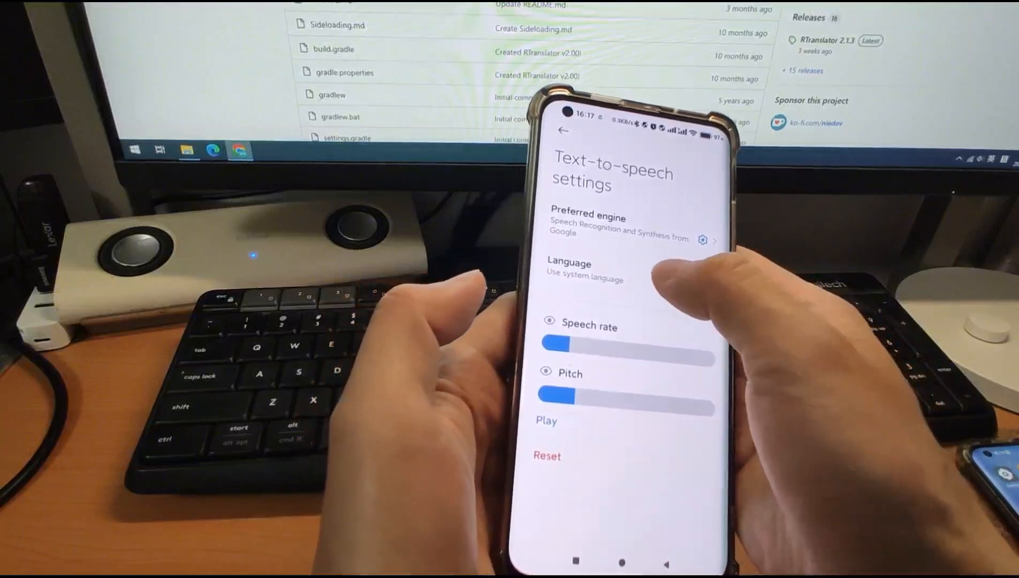
{"action": "left_click", "coordinate": [583, 271]}
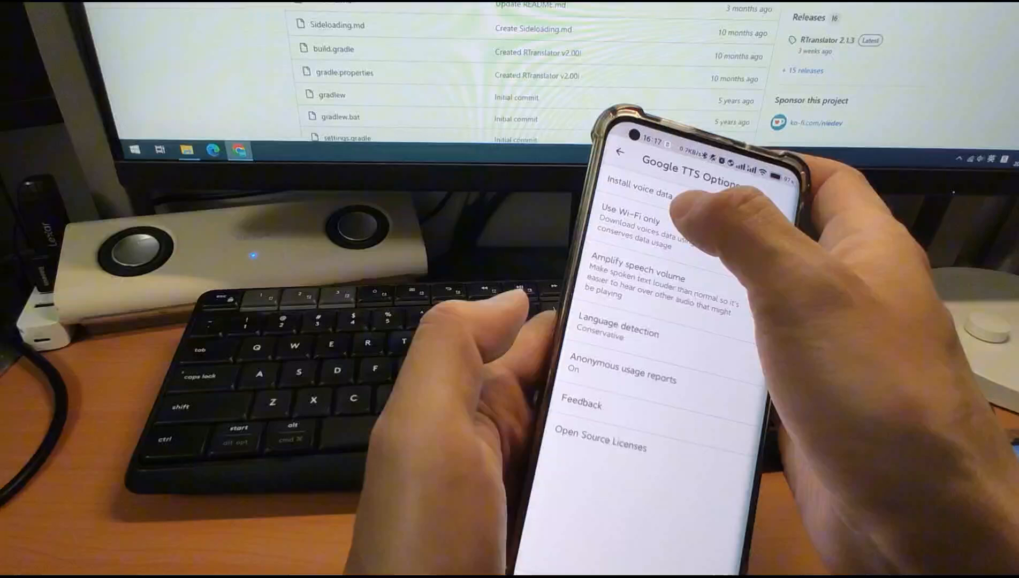
{"action": "left_click", "coordinate": [656, 188]}
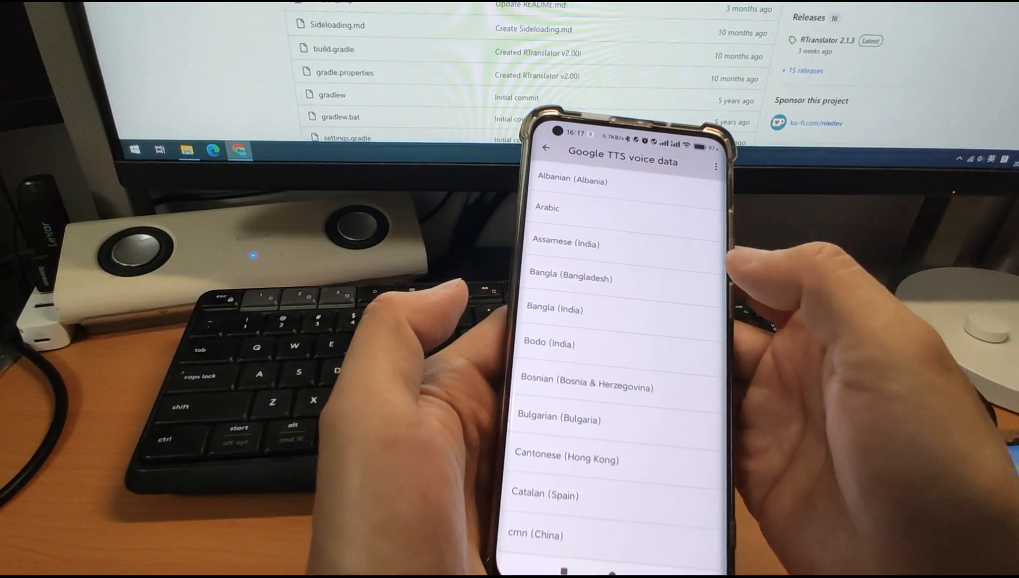
{"action": "scroll", "scroll_direction": "down", "scroll_amount": 3}
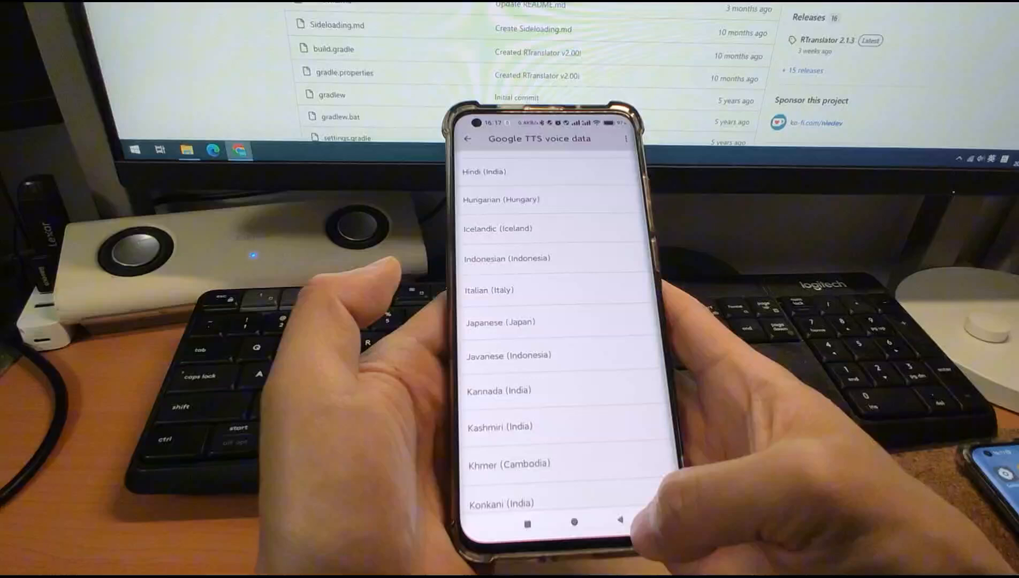
{"action": "left_click", "coordinate": [467, 140]}
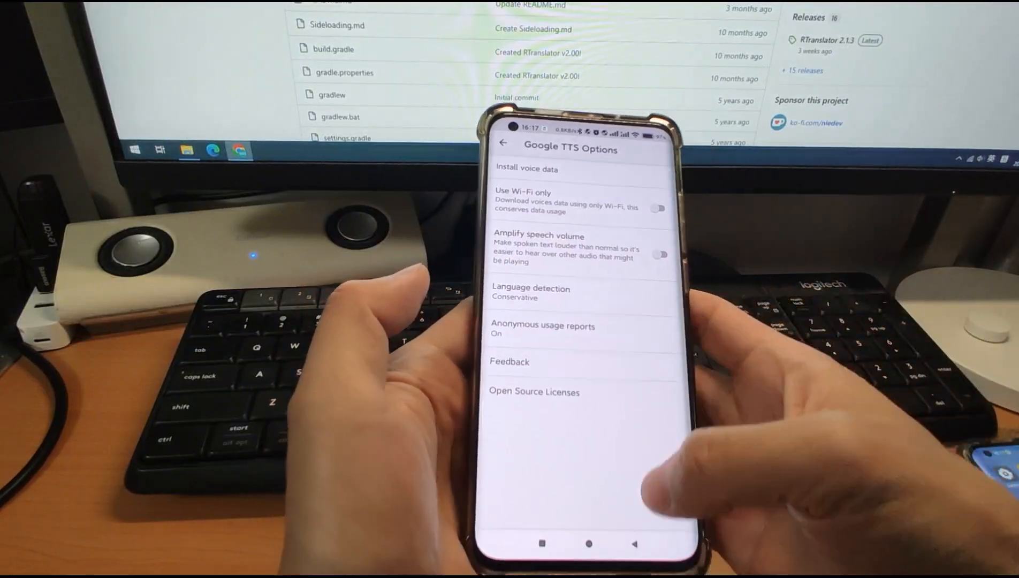
{"action": "left_click", "coordinate": [503, 142]}
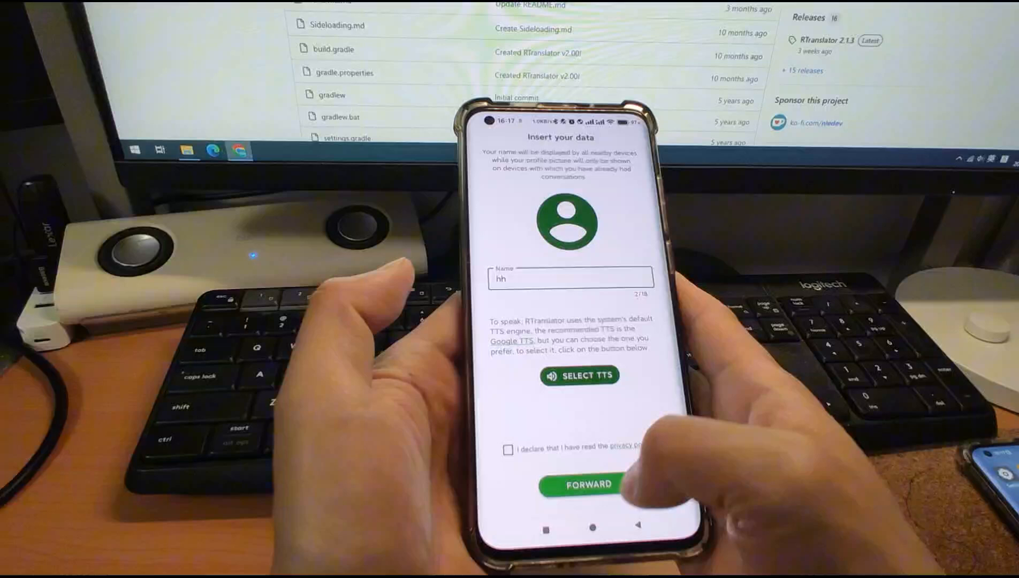
Step: Accept the privacy policy declaration and submit the setup data
{"action": "left_click", "coordinate": [509, 449]}
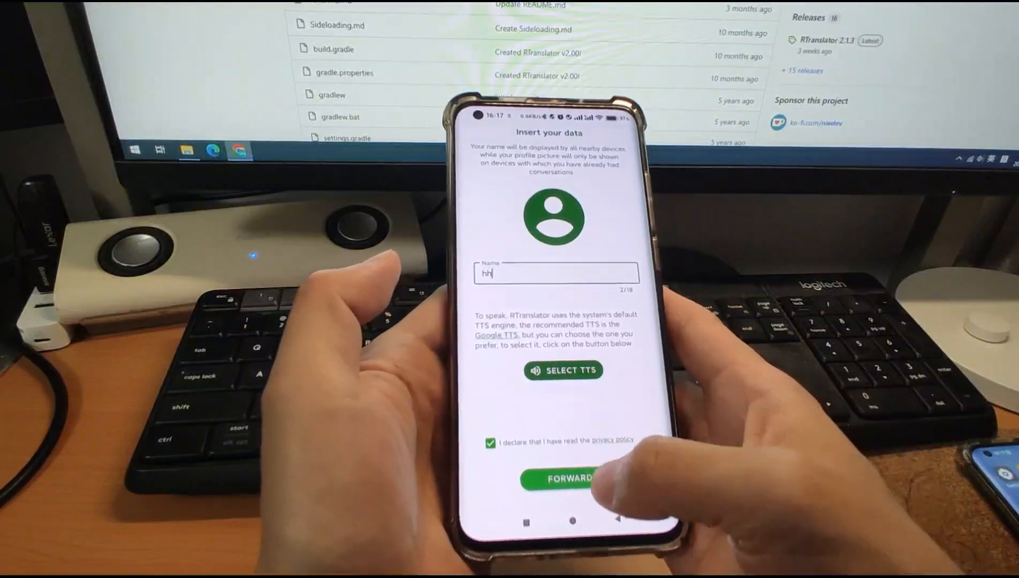
{"action": "left_click", "coordinate": [567, 479]}
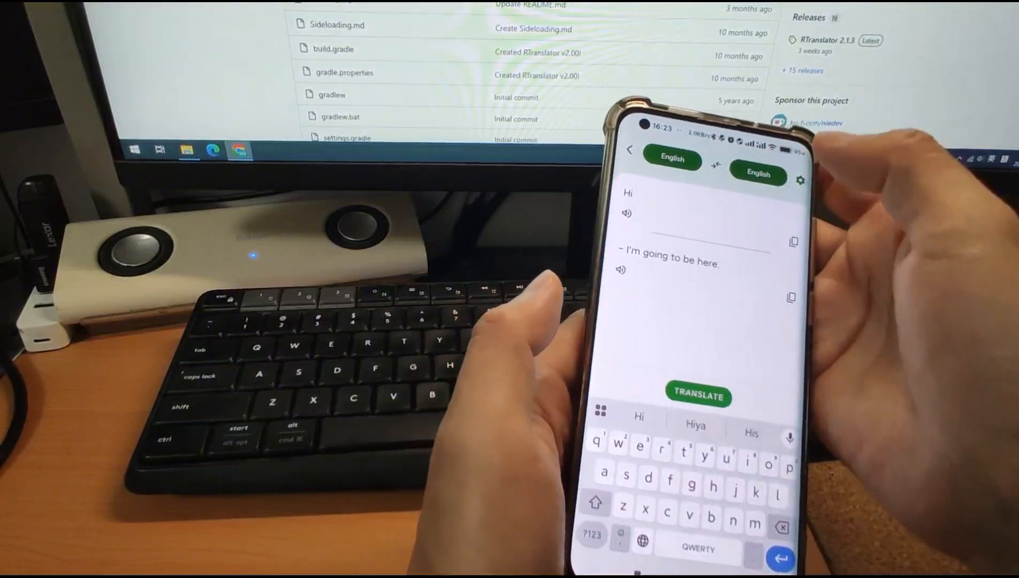
Step: Set Japanese as the target language
{"action": "left_click", "coordinate": [757, 174]}
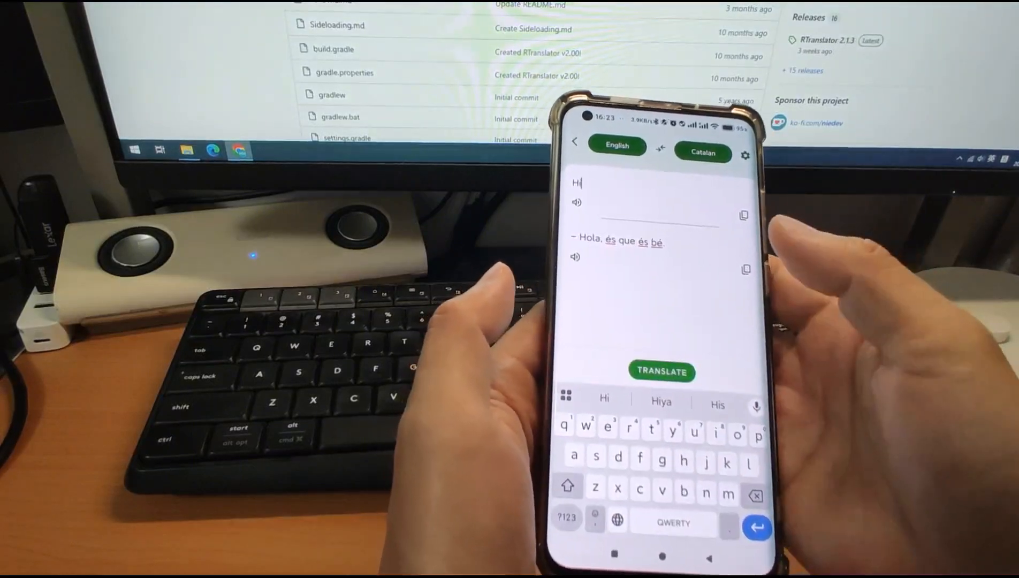
{"action": "left_click", "coordinate": [703, 153]}
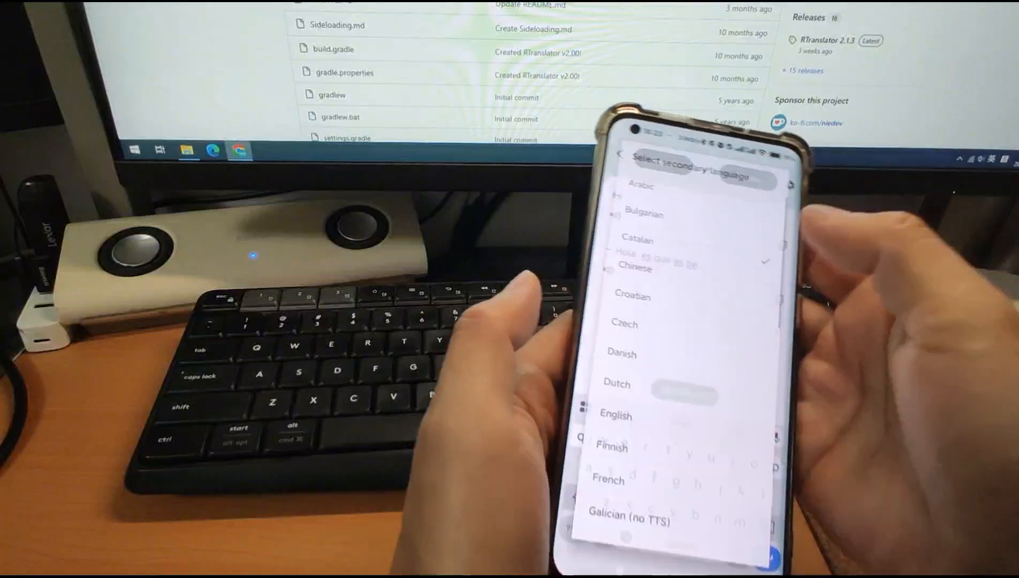
{"action": "scroll", "scroll_direction": "down", "scroll_amount": 3}
{"action": "type", "text": "Hi"}
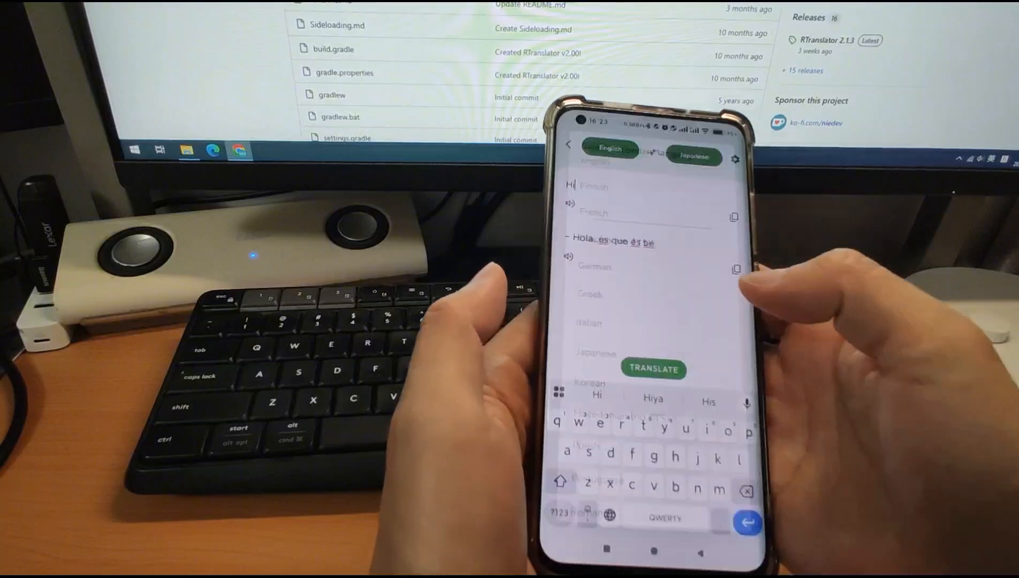
{"action": "left_click", "coordinate": [653, 369]}
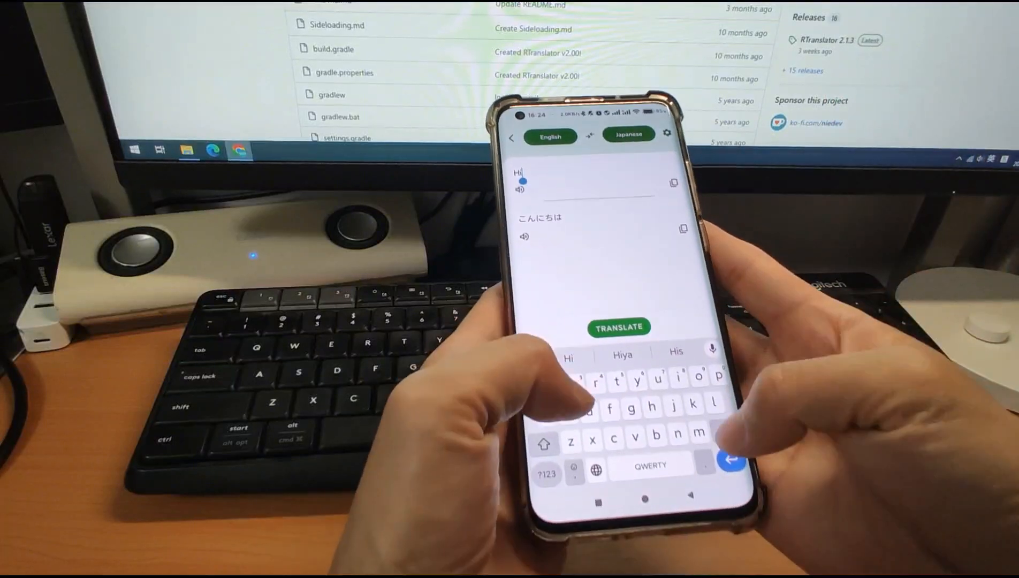
Step: Enter 'How are you' for translation into Japanese
{"action": "type", "text": "How"}
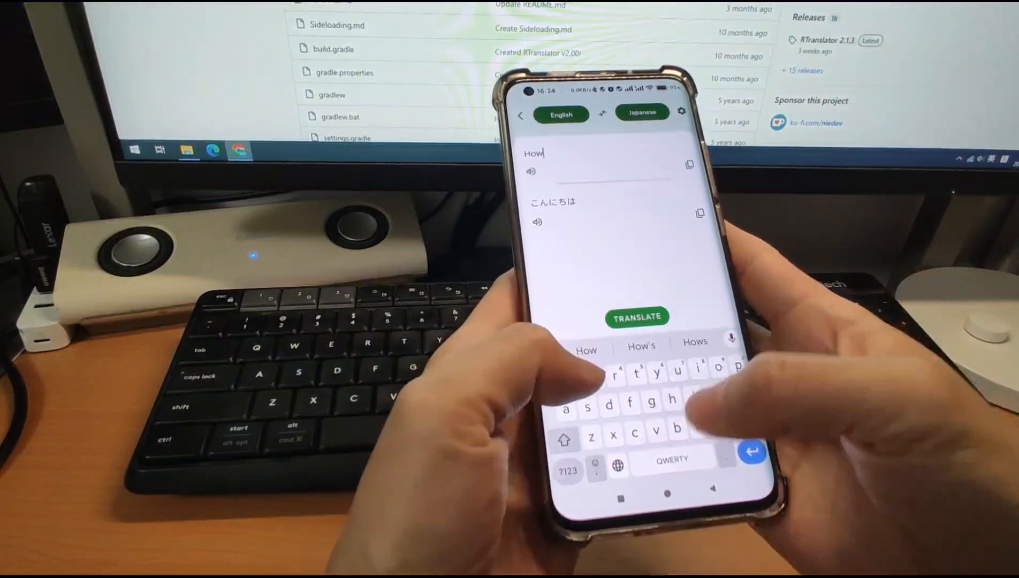
{"action": "type", "text": "are you"}
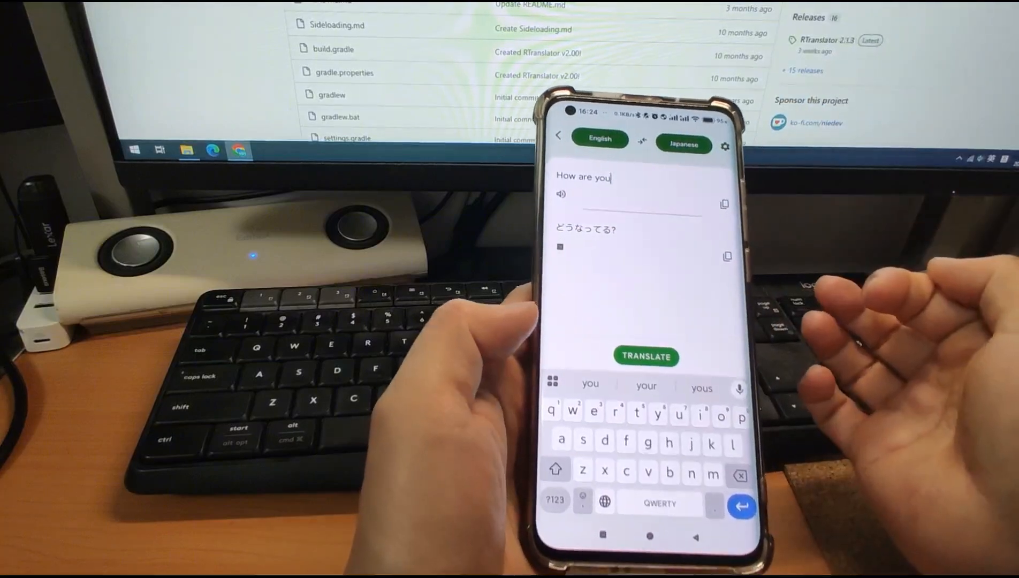
{"action": "left_click", "coordinate": [683, 145]}
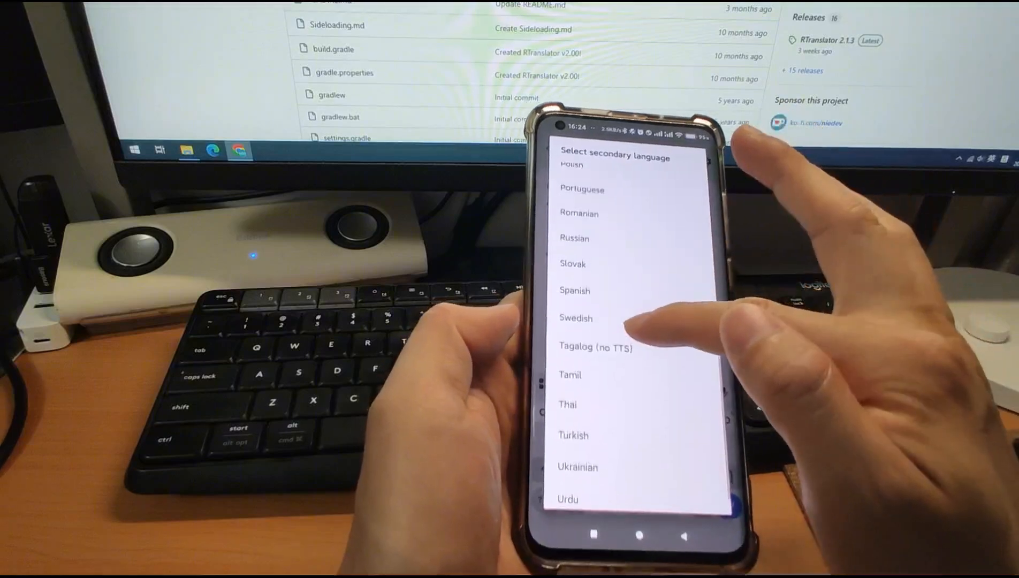
Step: Switch the target language to Korean so 'How are you' becomes 안녕하세요
{"action": "scroll", "scroll_direction": "down", "scroll_amount": 3}
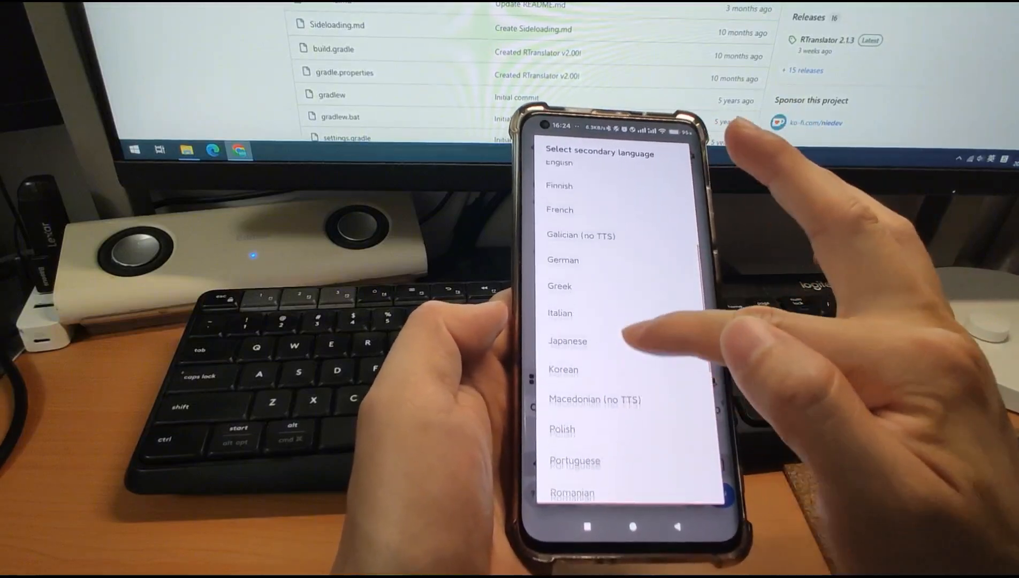
{"action": "left_click", "coordinate": [563, 369]}
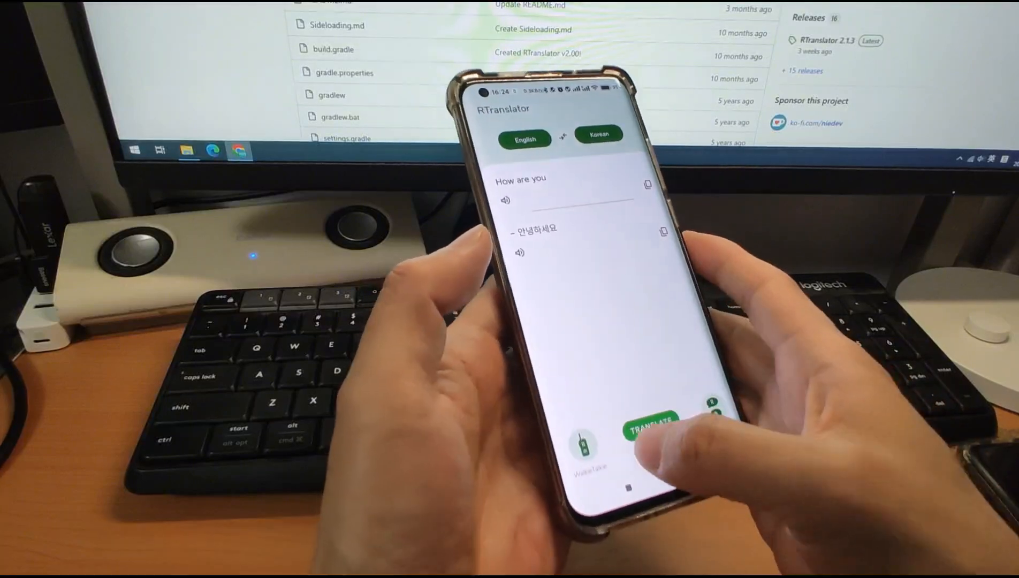
Step: Open WalkieTalkie mode, allow audio recording while in use, and browse second languages
{"action": "left_click", "coordinate": [584, 445]}
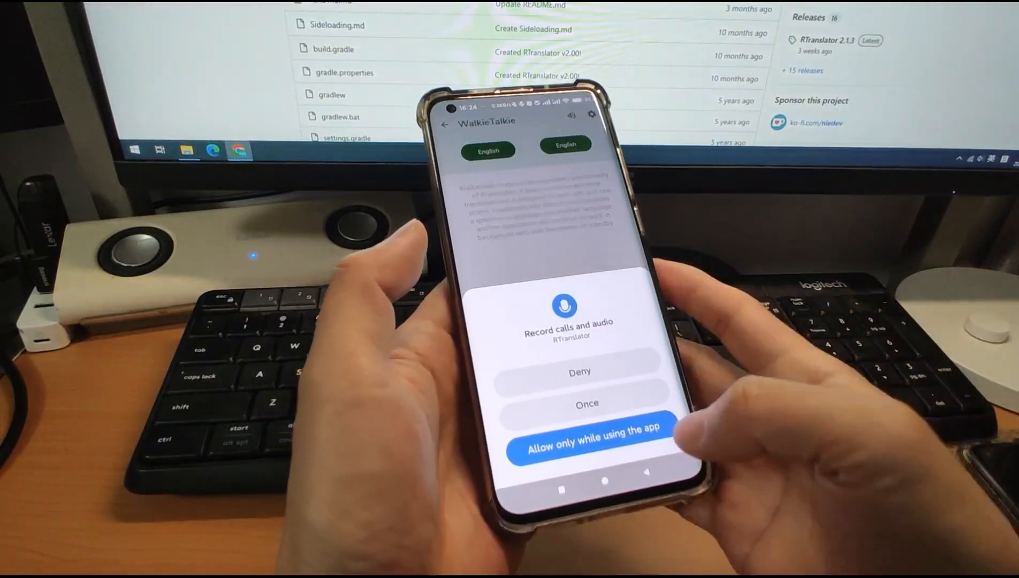
{"action": "left_click", "coordinate": [586, 450]}
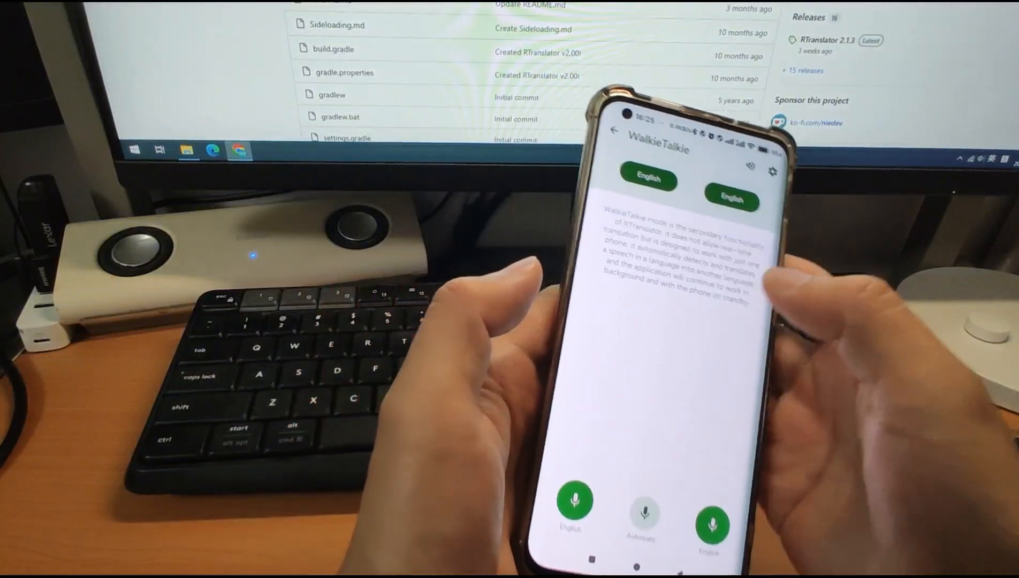
{"action": "left_click", "coordinate": [731, 202]}
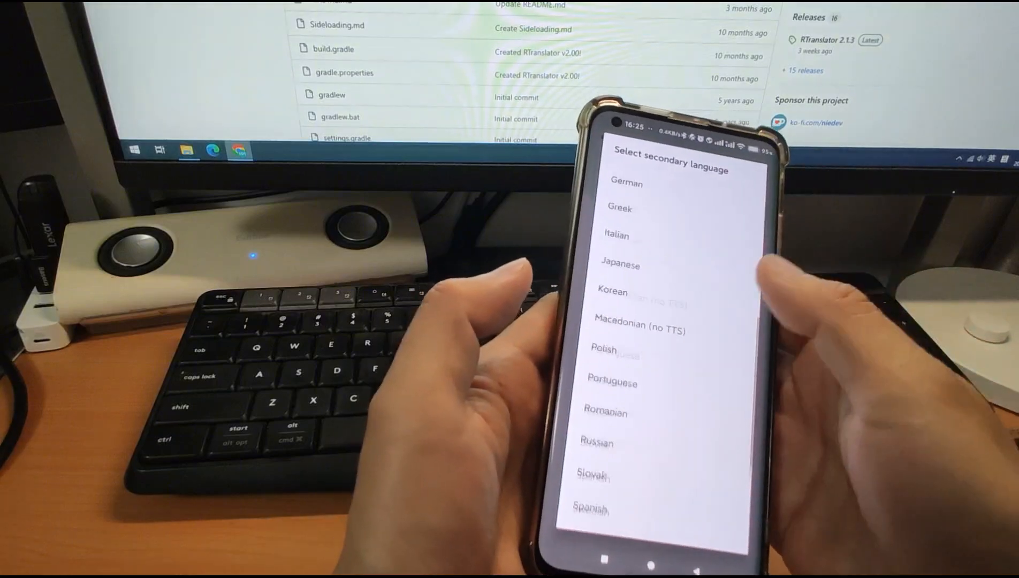
{"action": "scroll", "scroll_direction": "down", "scroll_amount": 3}
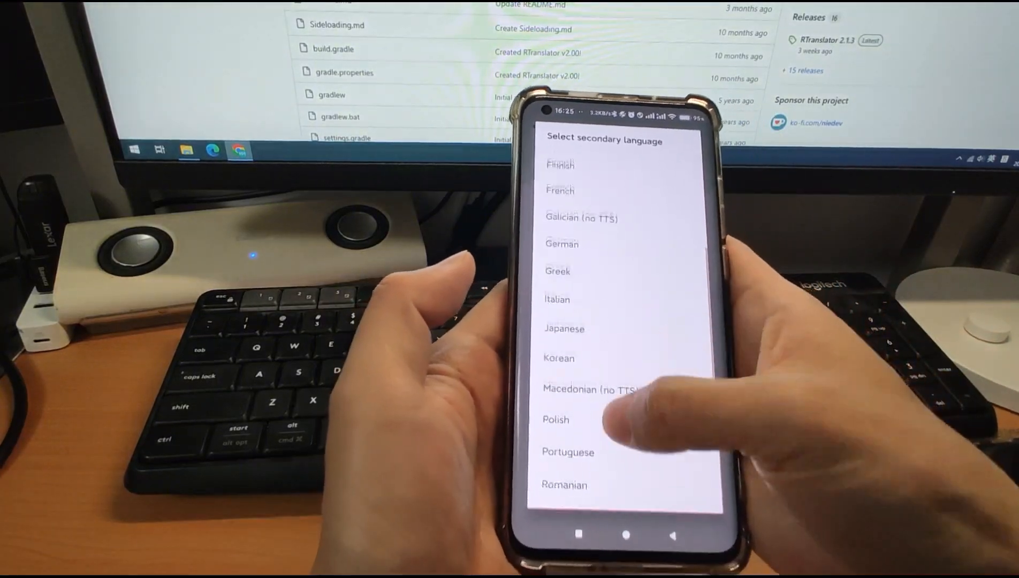